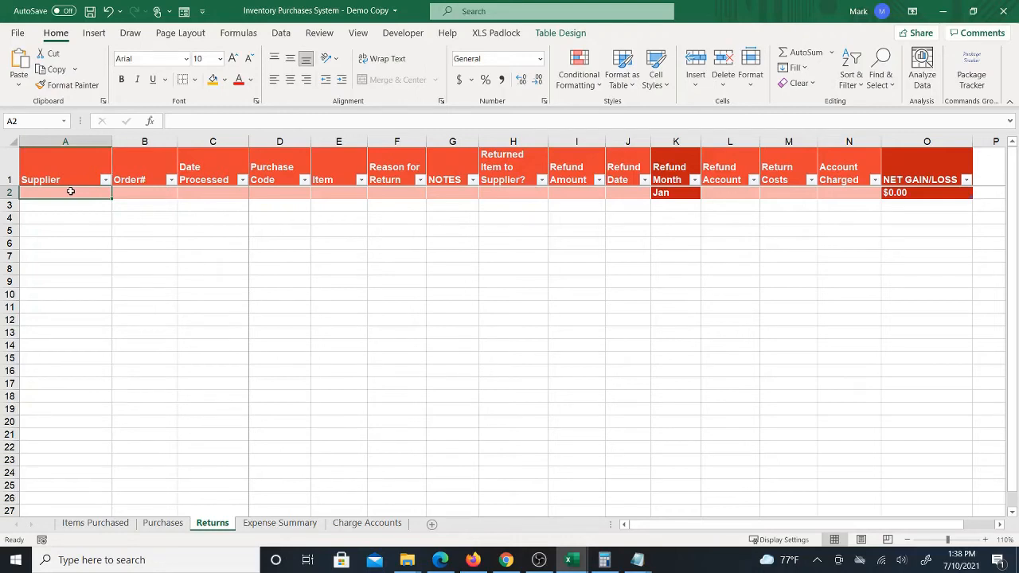
mouse_move(74, 191)
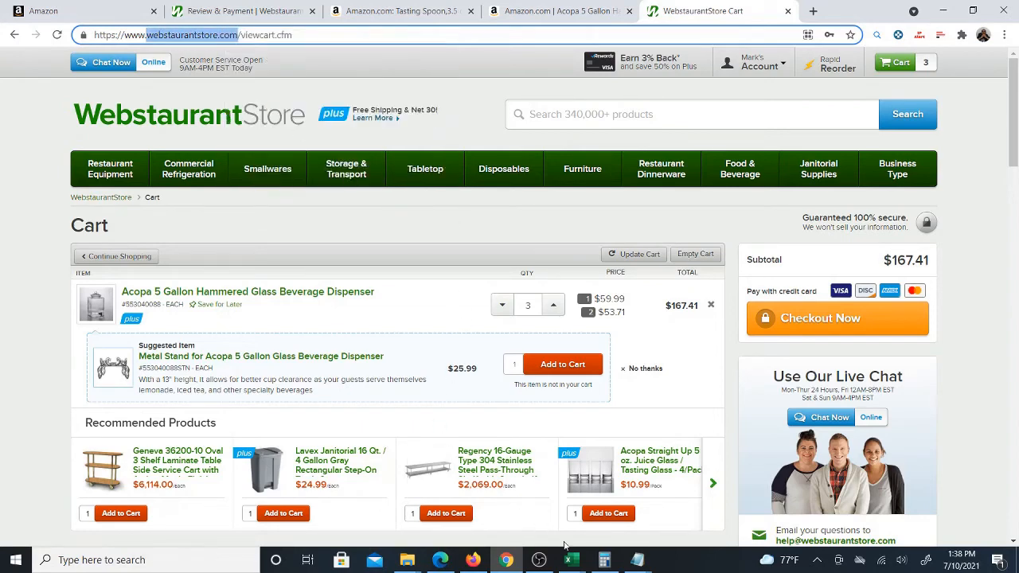
- Enter webstaurantstore.com as the supplier in cell A2 of the Returns sheet
left_click(568, 559)
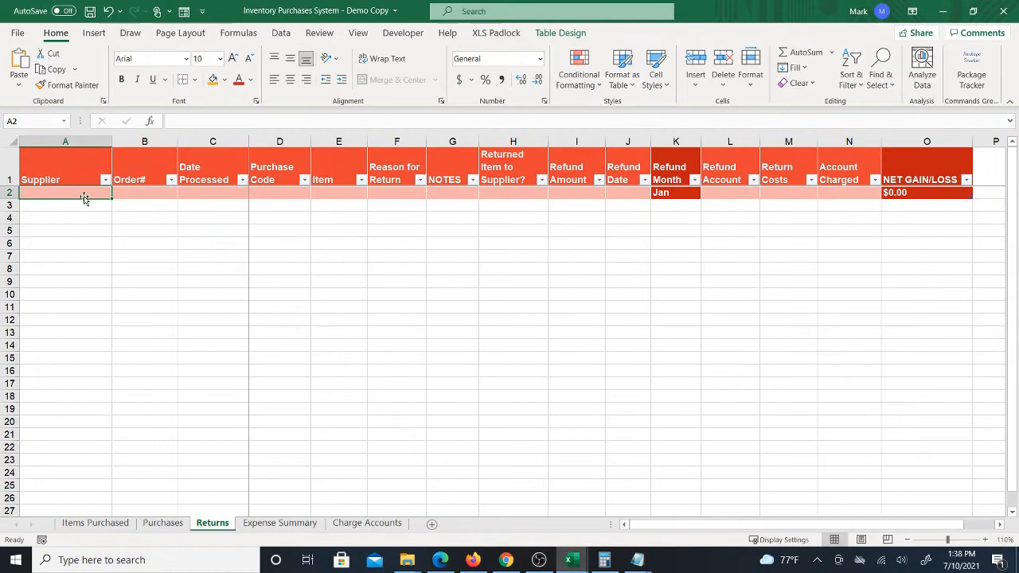
type("webstaurantstore.com")
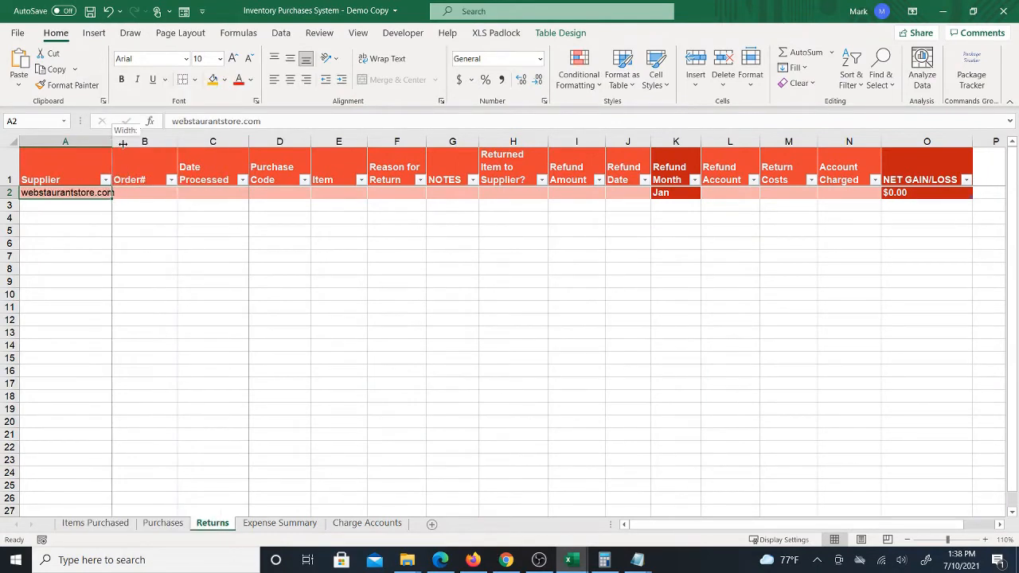
- Widen column A and enter 7/10/2021 as the Date Processed in C2
left_click_drag(123, 143, 131, 143)
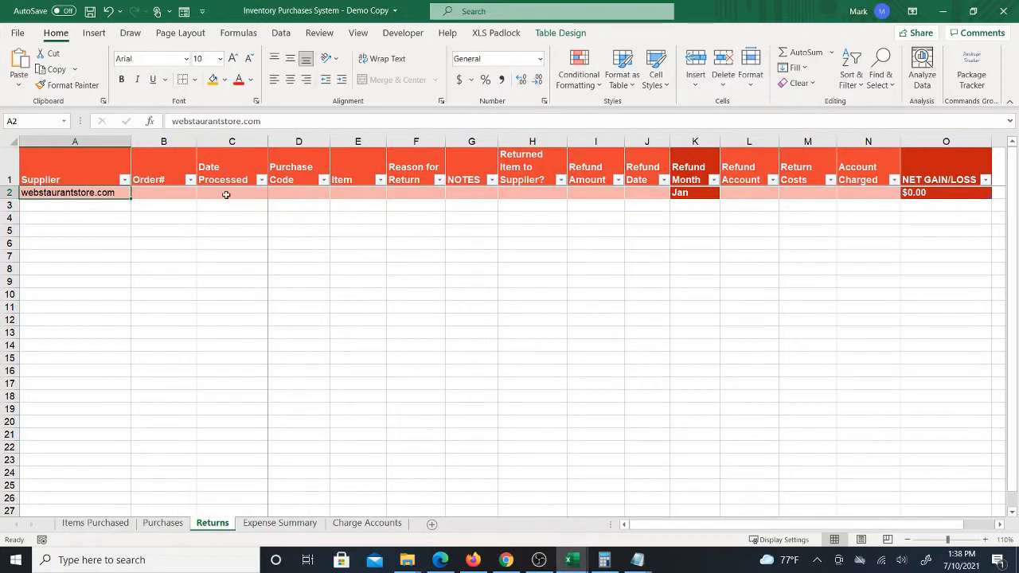
mouse_move(470, 200)
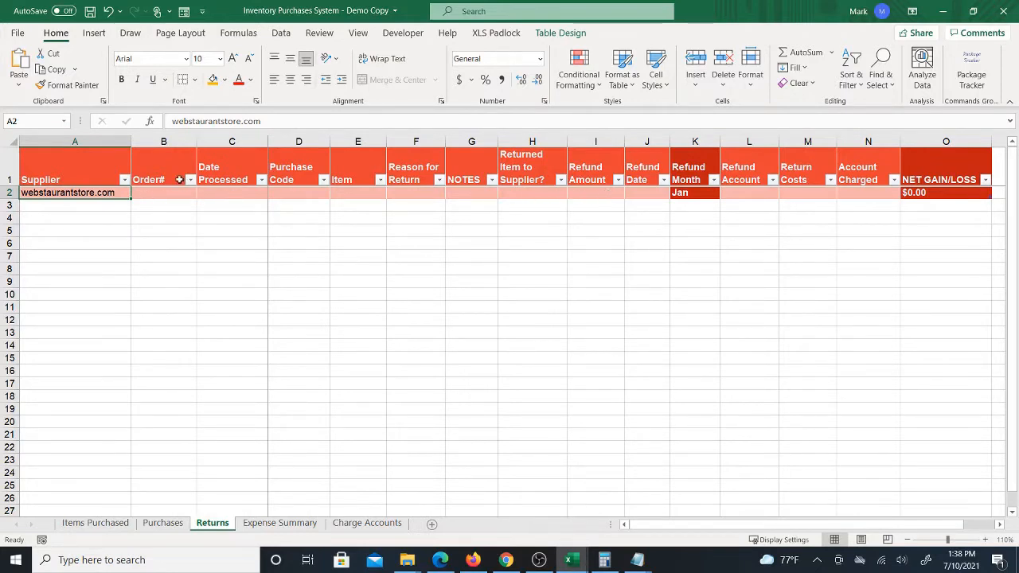
mouse_move(173, 191)
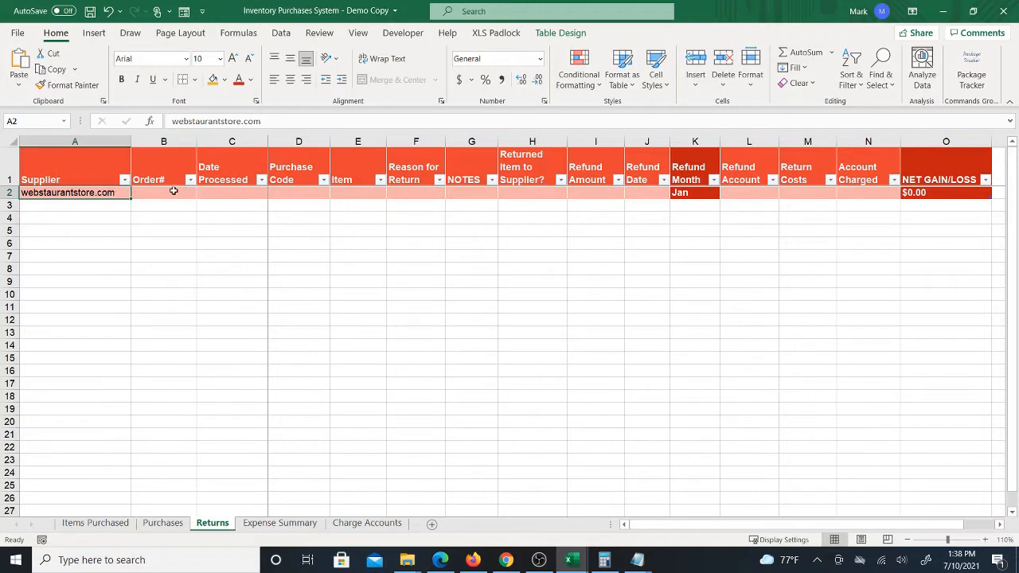
left_click(168, 193)
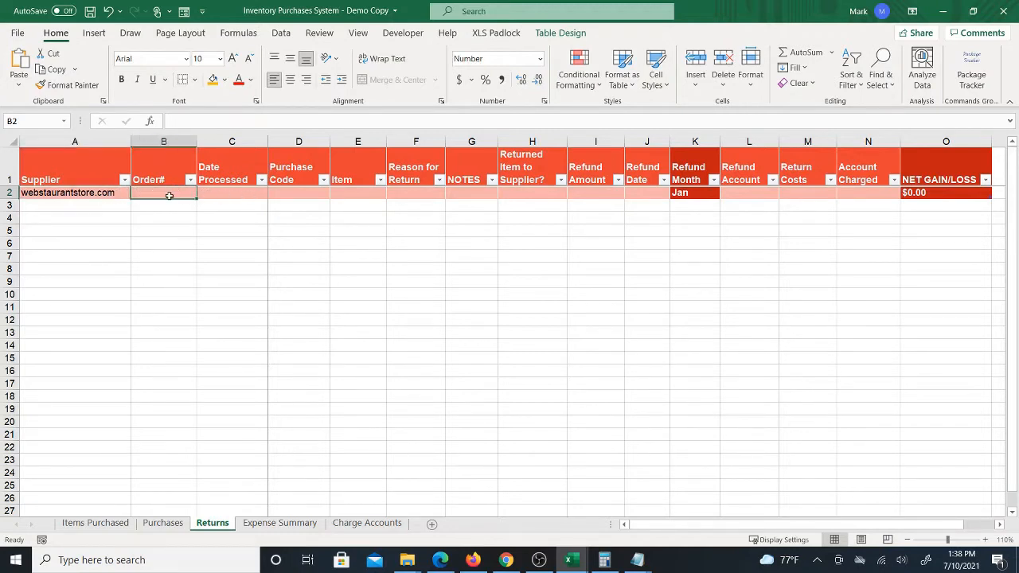
left_click(232, 192)
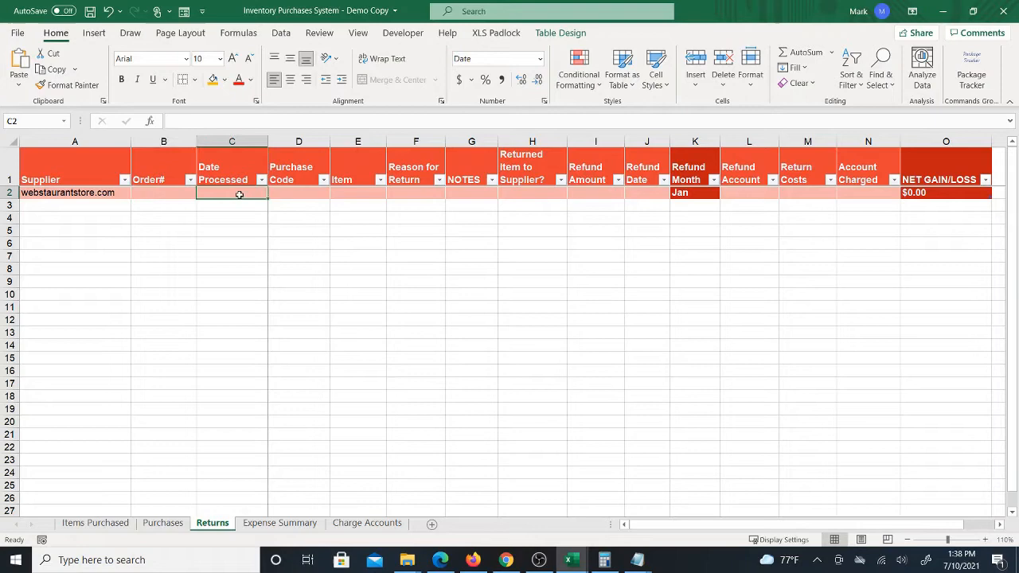
mouse_move(247, 228)
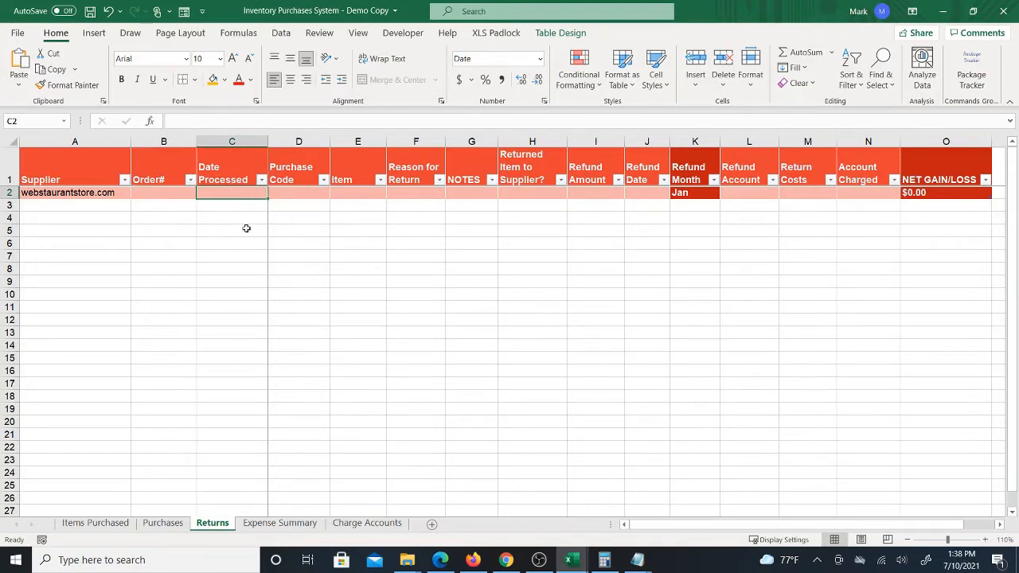
type("7/10/2021")
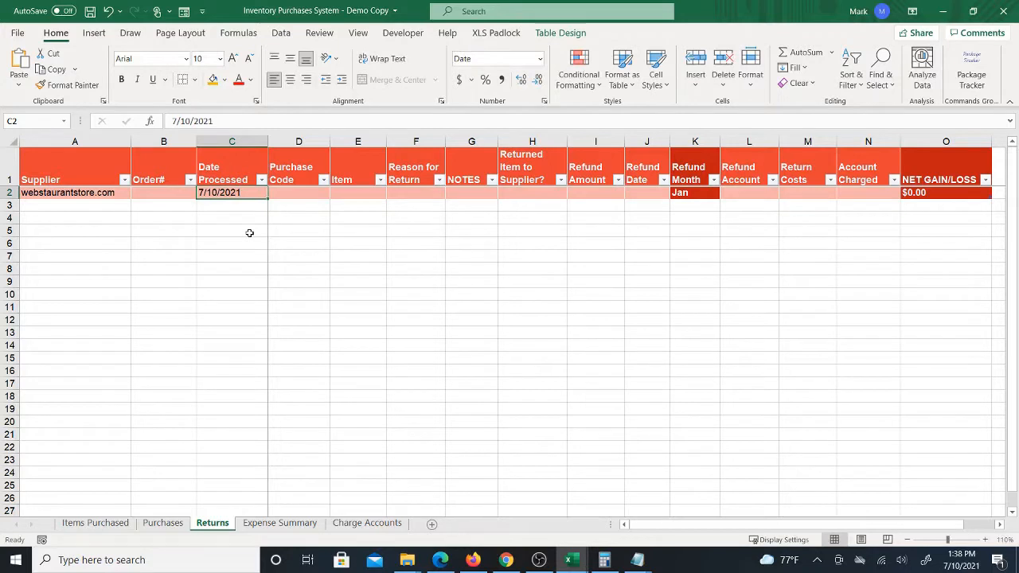
mouse_move(247, 193)
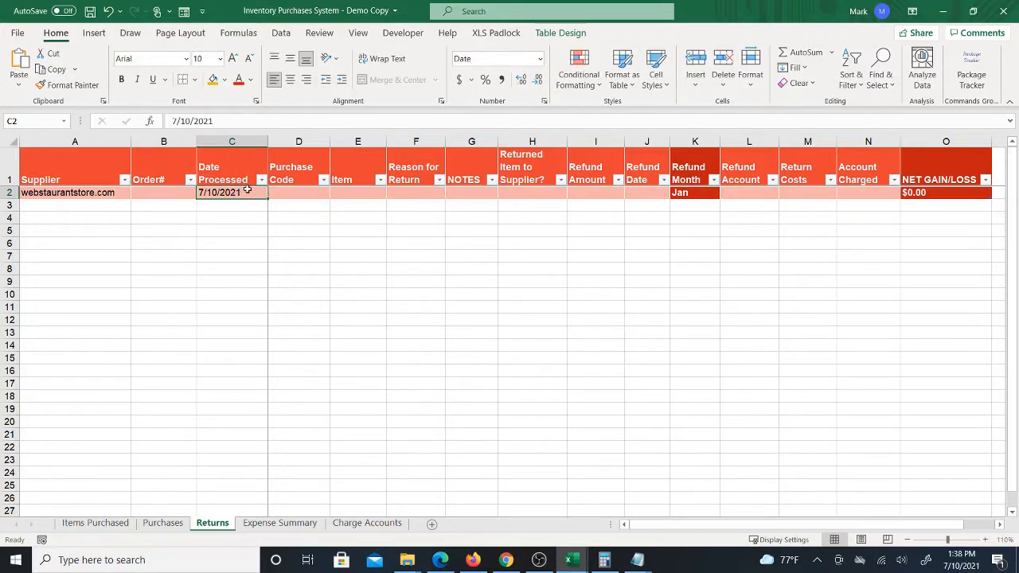
left_click(297, 192)
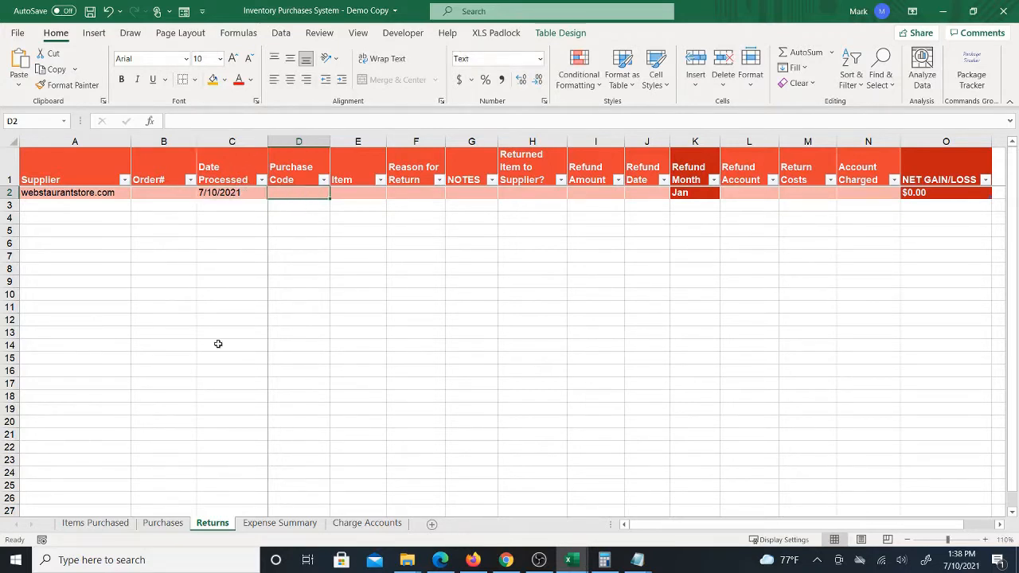
mouse_move(207, 388)
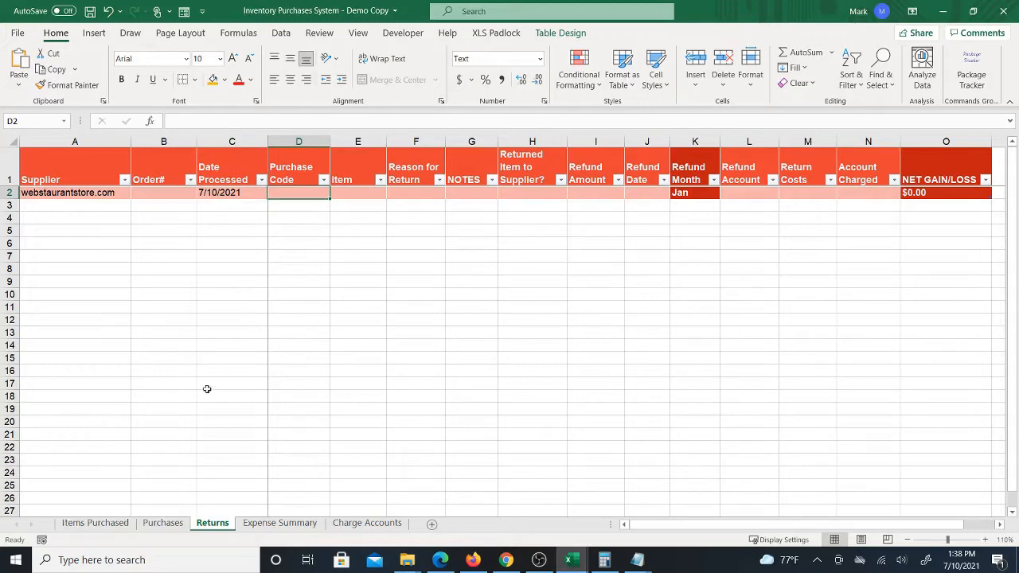
- Check the Items Purchased and Purchases sheets, then enter purchase code 1-1 in D2
left_click(94, 522)
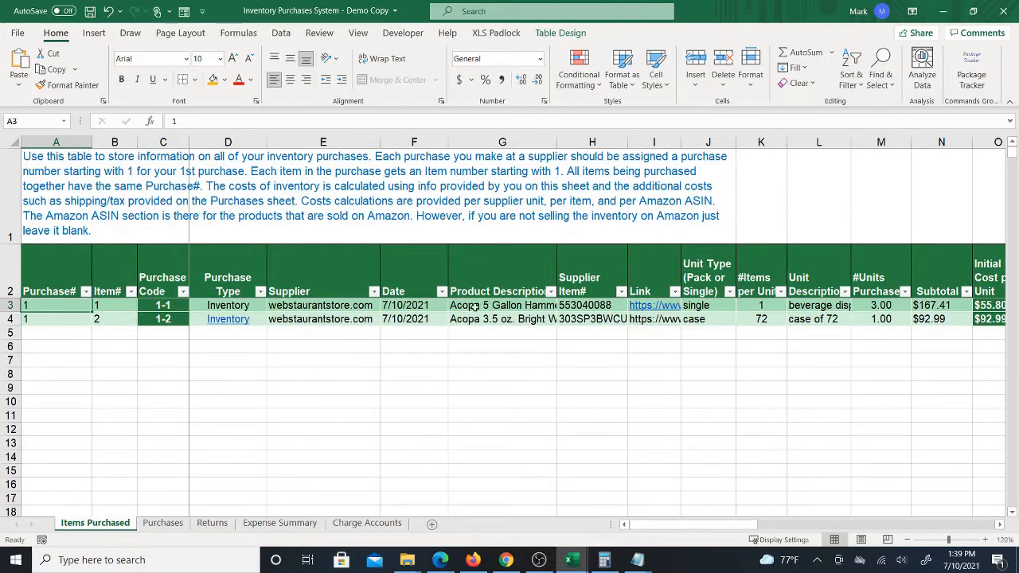
left_click(162, 523)
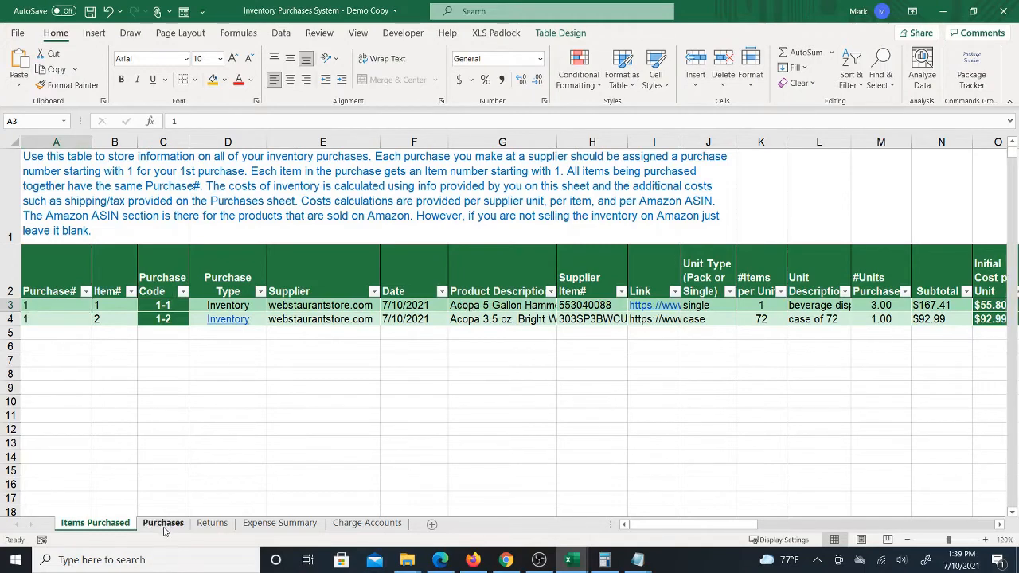
left_click(162, 522)
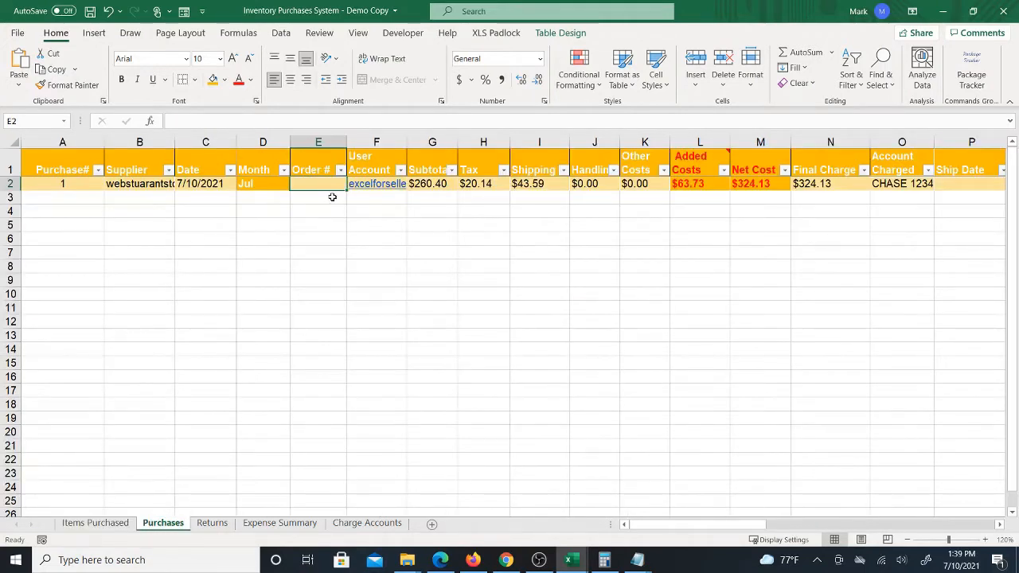
left_click(212, 522)
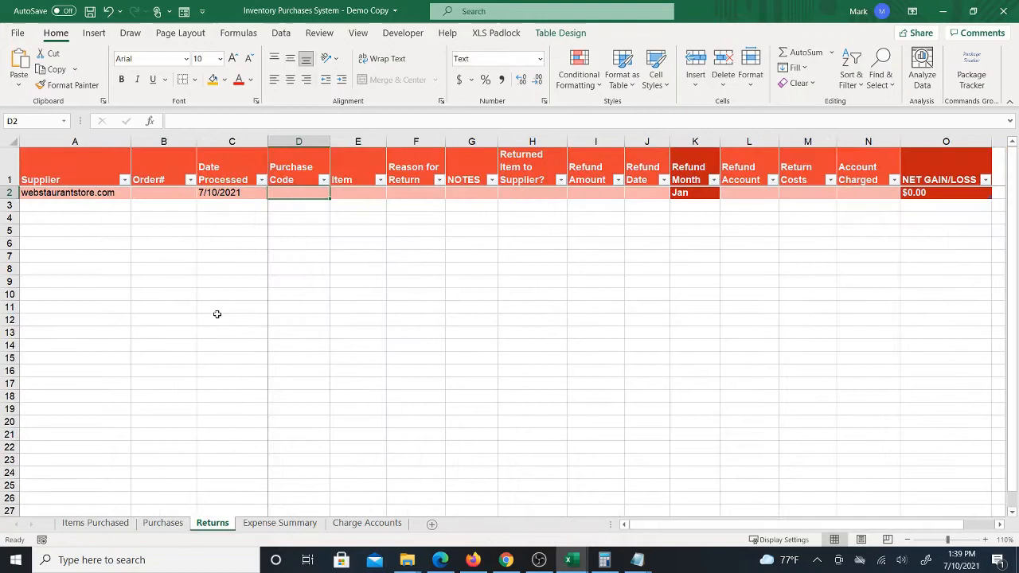
type("1-1")
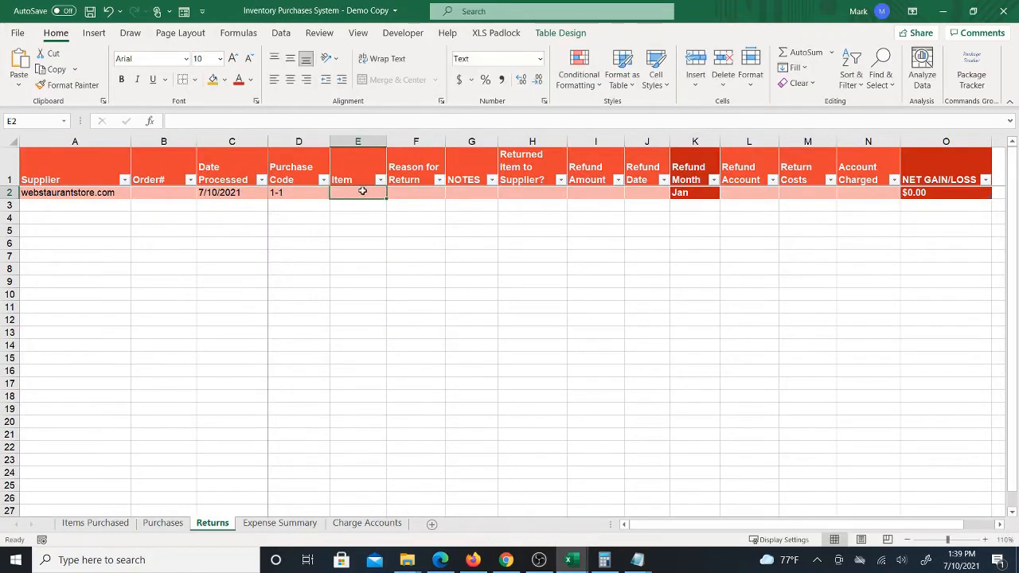
left_click(93, 522)
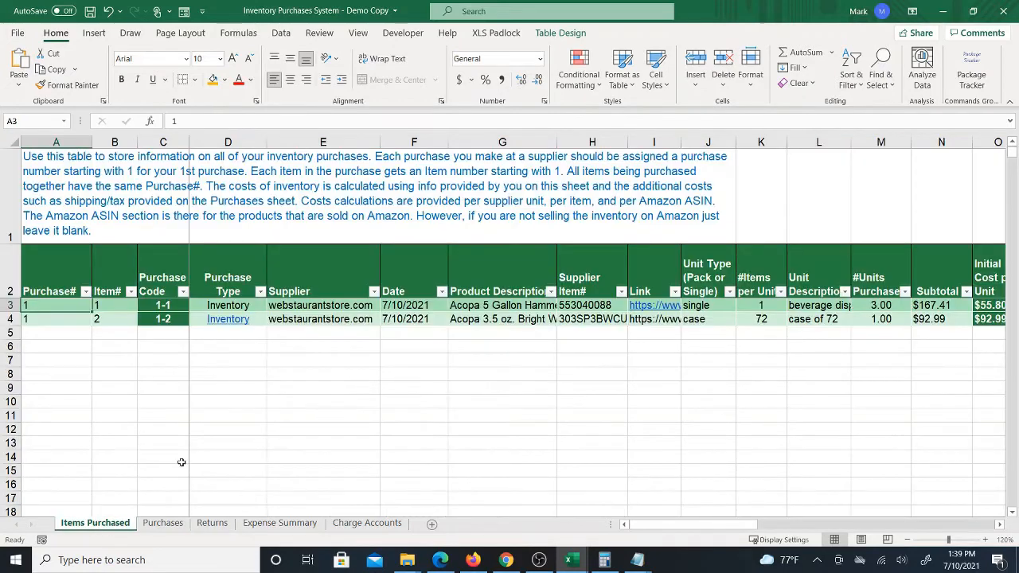
- Paste the Acopa 5 Gallon Hammered Glass Beverage Dispenser into E2 and give 'broken' as the reason
right_click(501, 304)
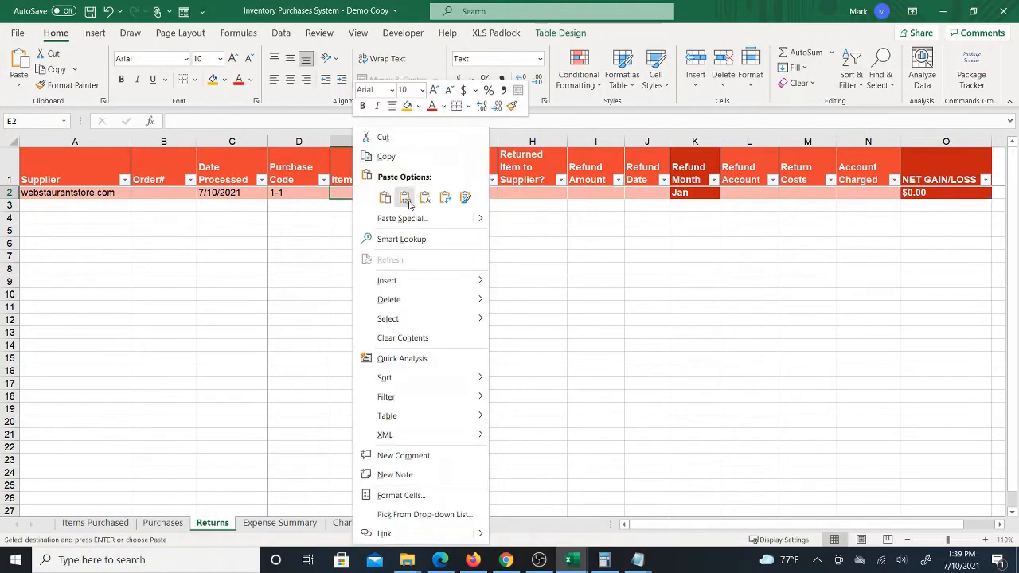
left_click(405, 198)
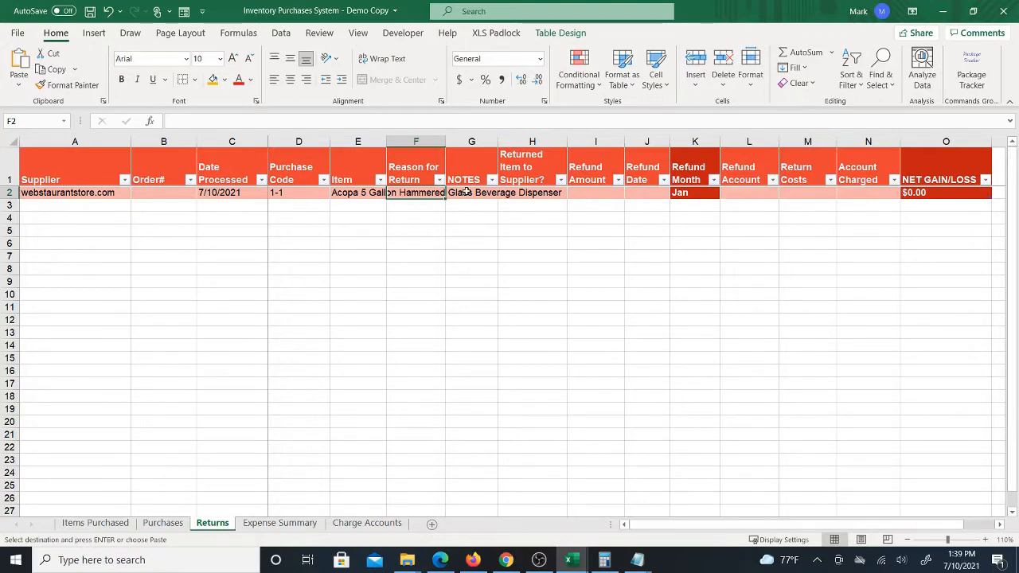
type("broken")
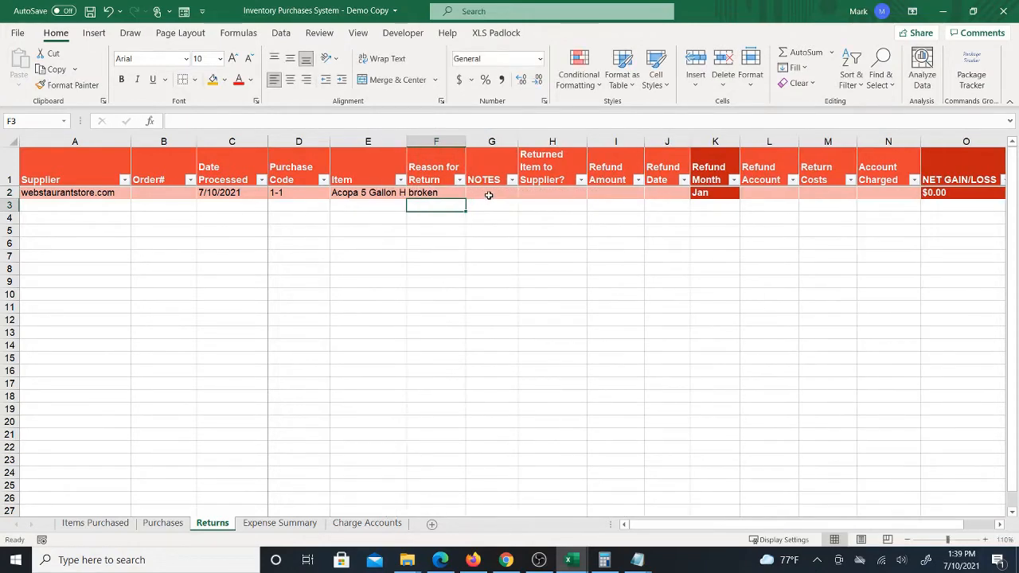
left_click(491, 192)
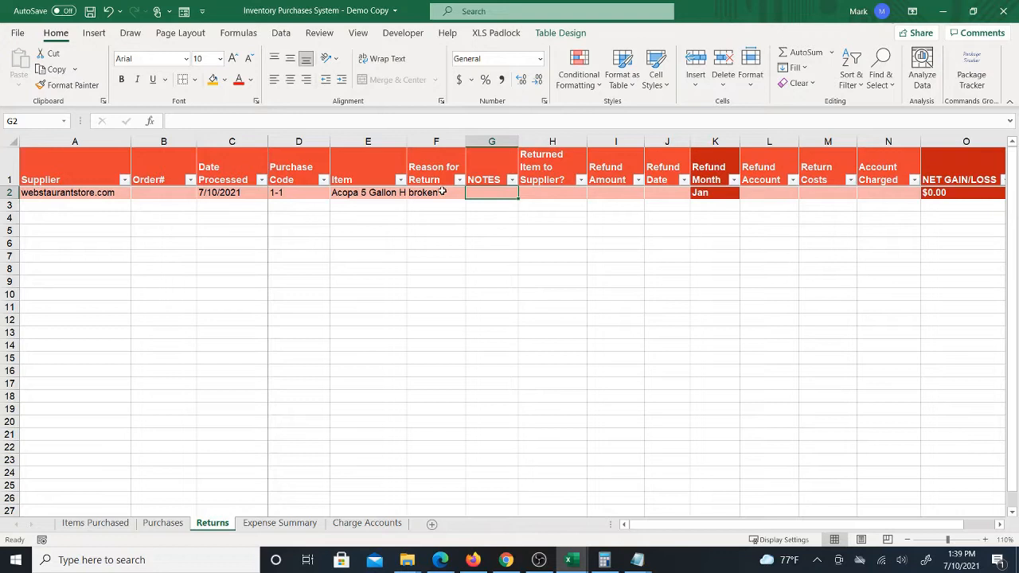
left_click(552, 192)
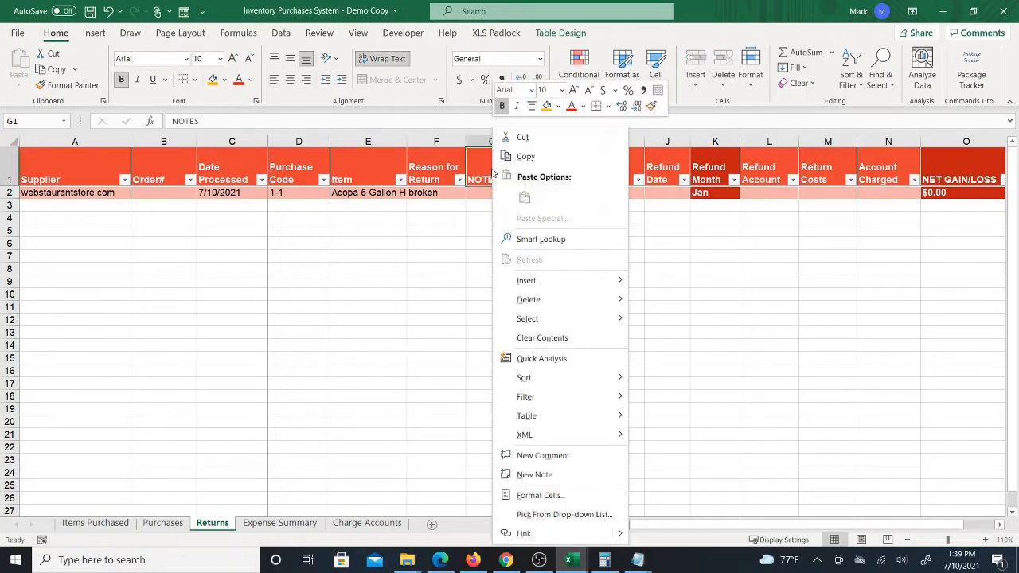
mouse_move(526, 280)
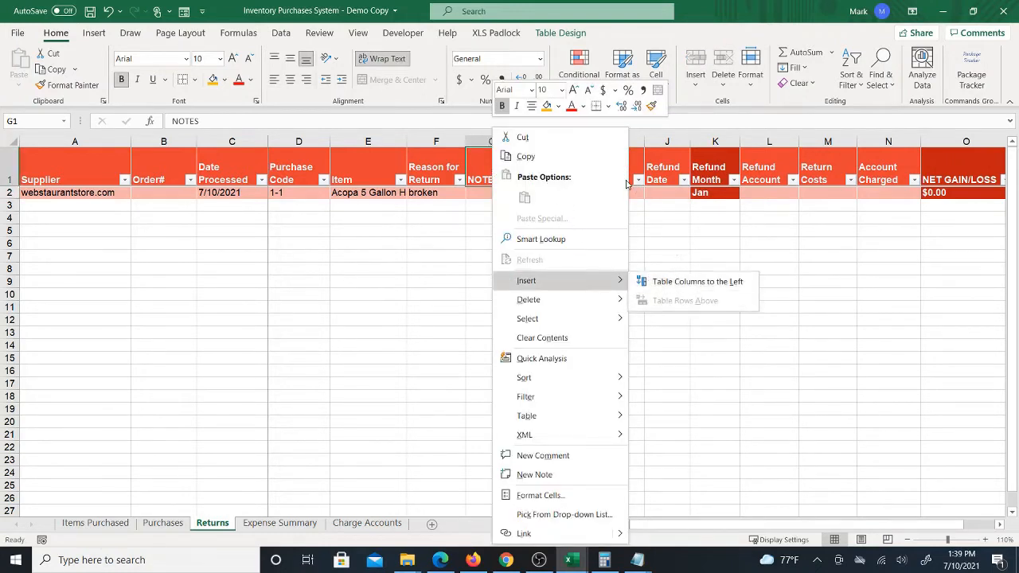
left_click(697, 281)
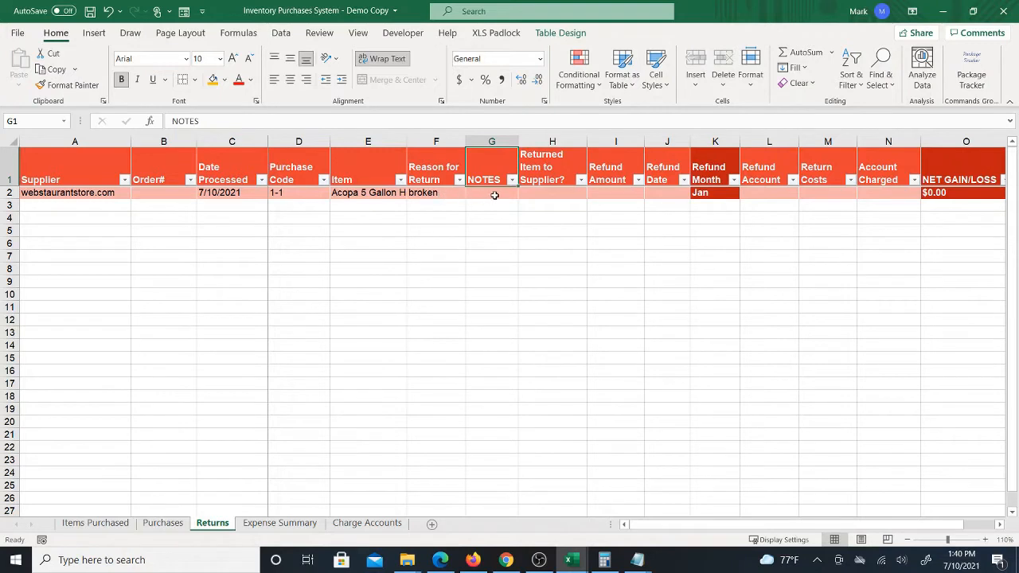
left_click(548, 193)
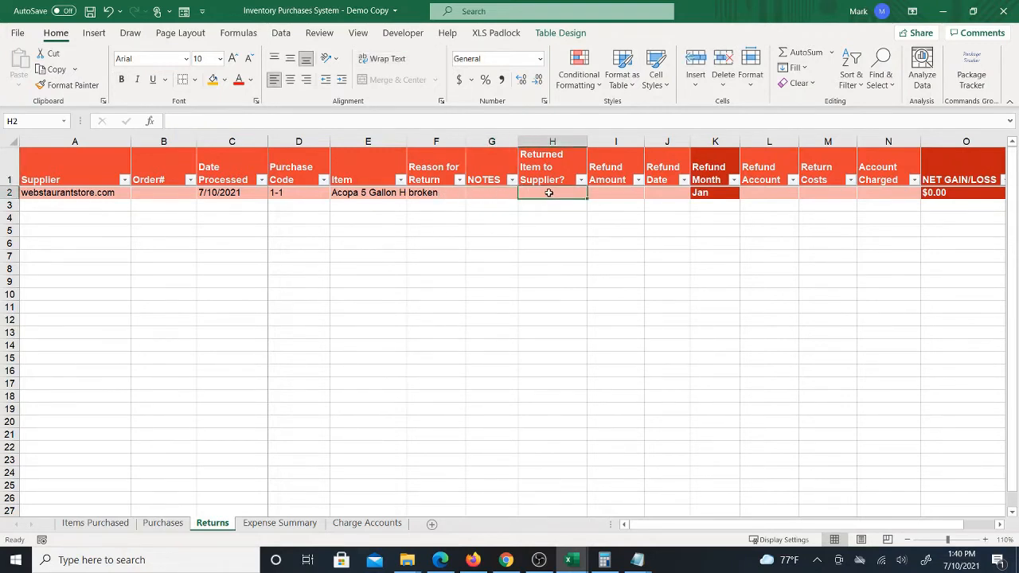
- Enter 'no' in H2 under Returned Item to Supplier?
left_click(614, 193)
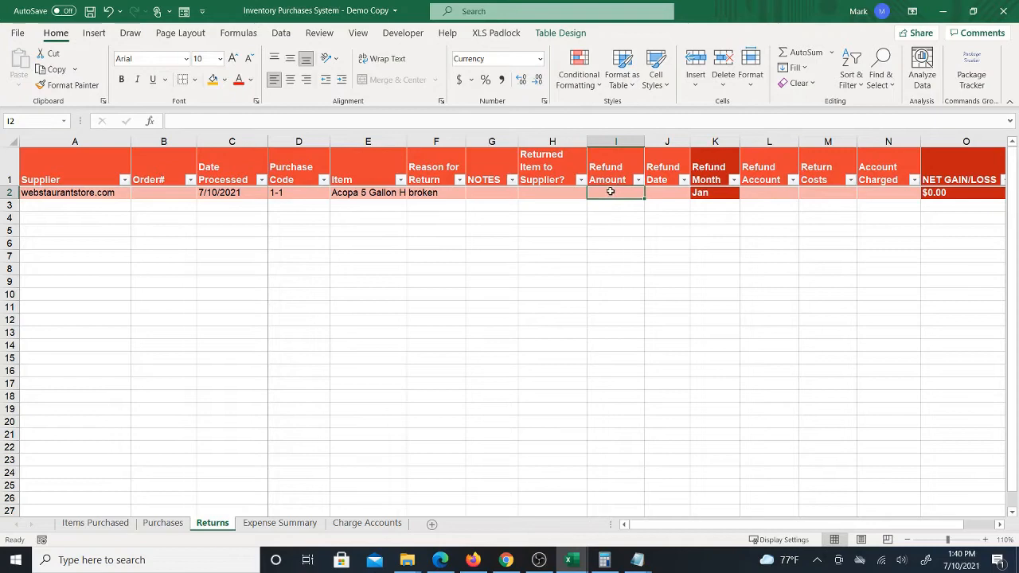
left_click(552, 192)
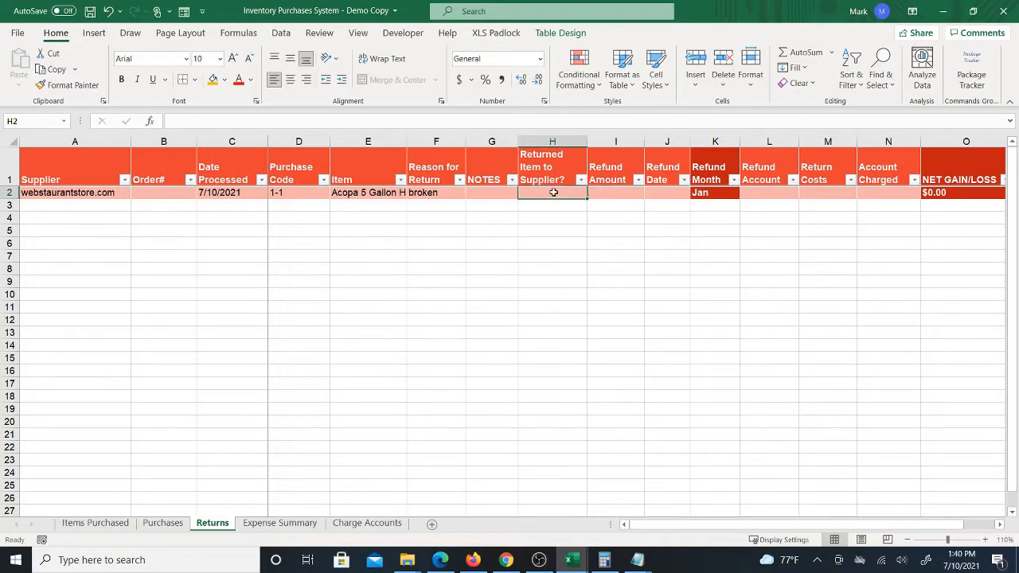
type("no")
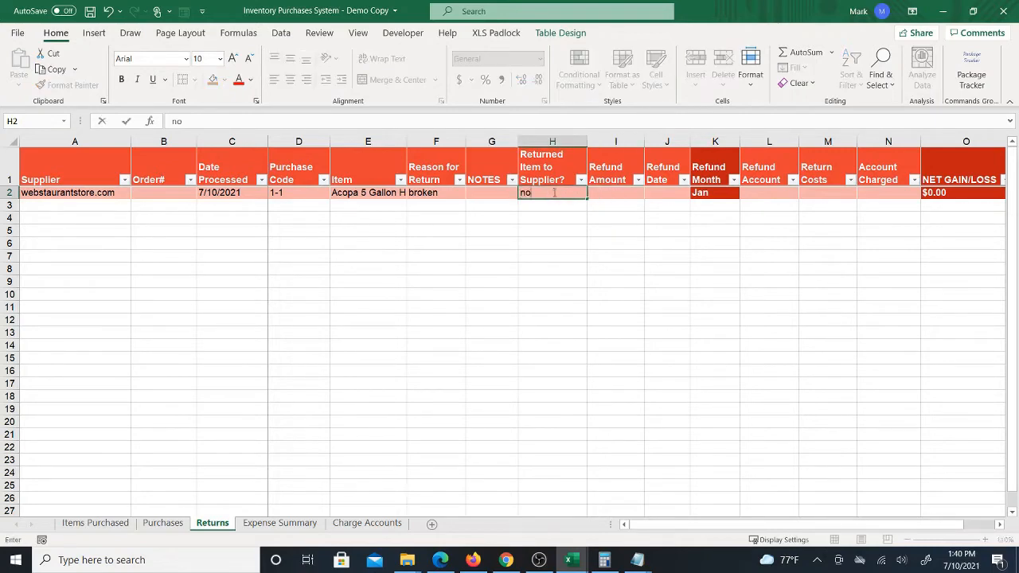
left_click(615, 193)
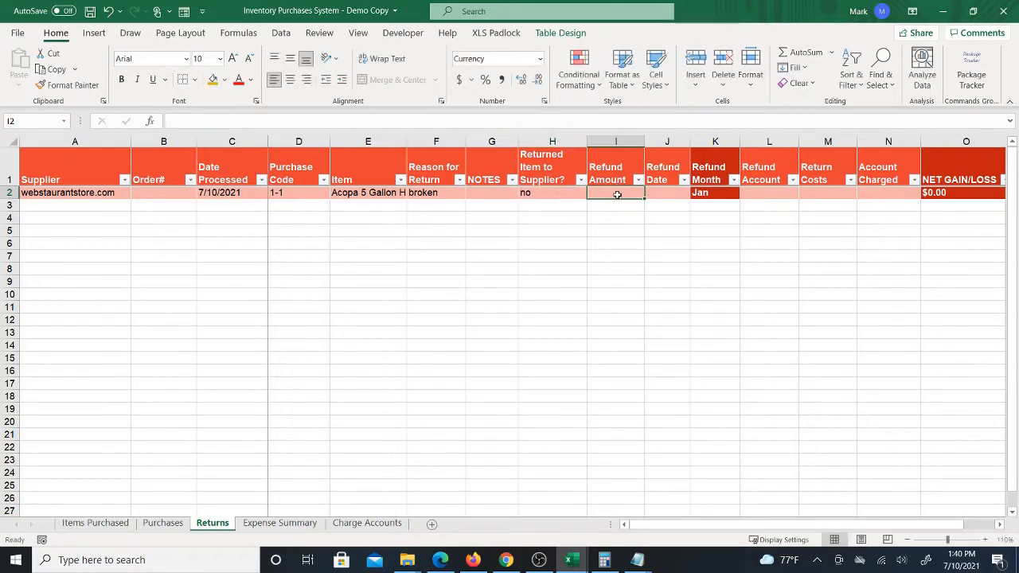
mouse_move(558, 198)
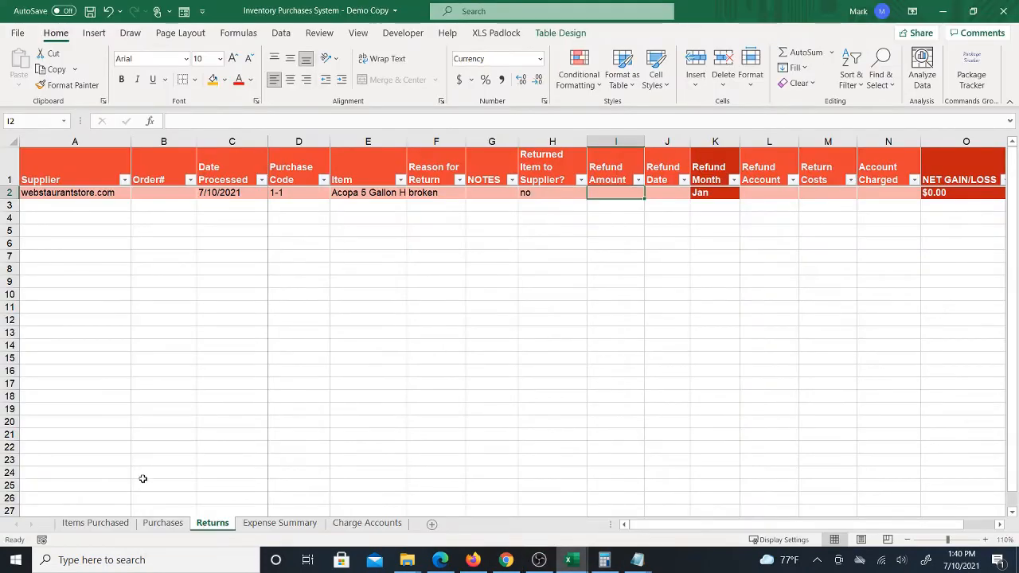
- Check the Items Purchased sheet and confirm the $60.00 refund amount in I2
left_click(93, 522)
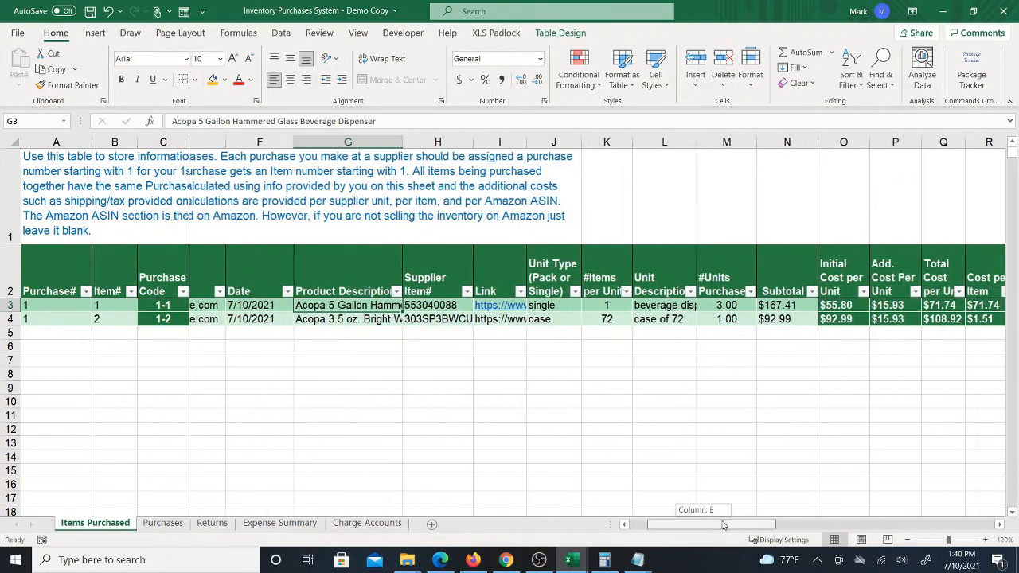
scroll("right", 3)
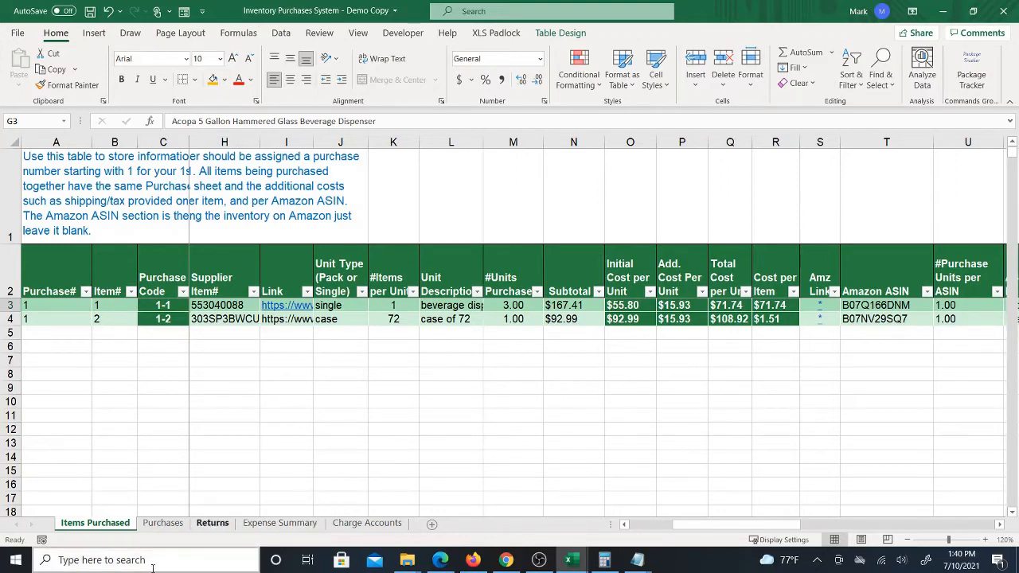
left_click(212, 522)
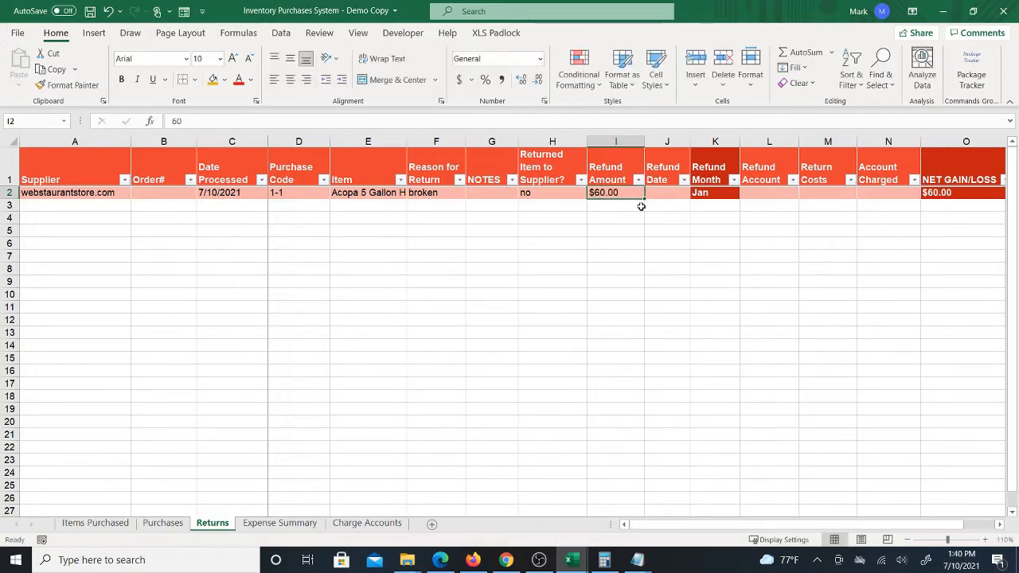
left_click(614, 192)
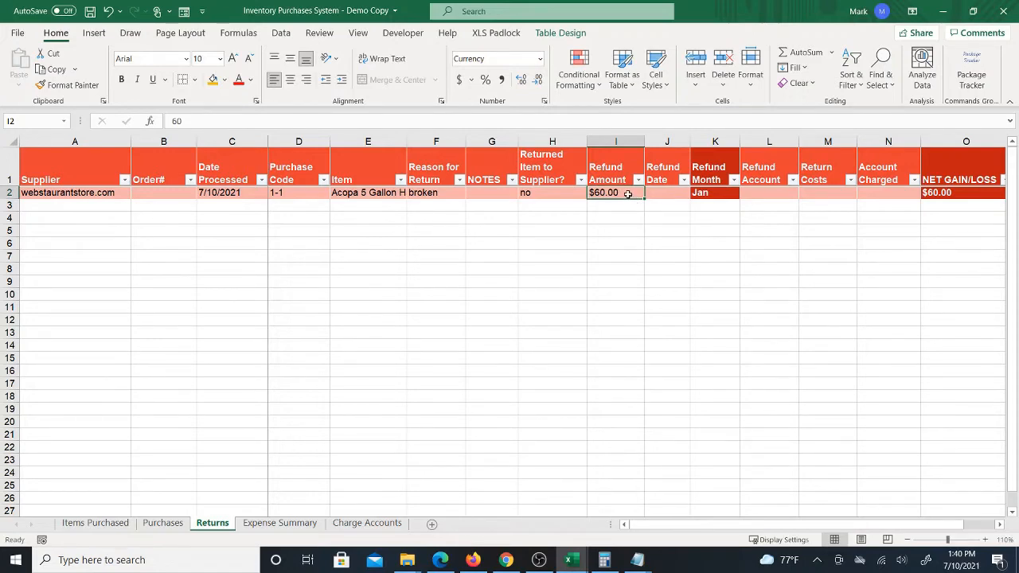
left_click(666, 192)
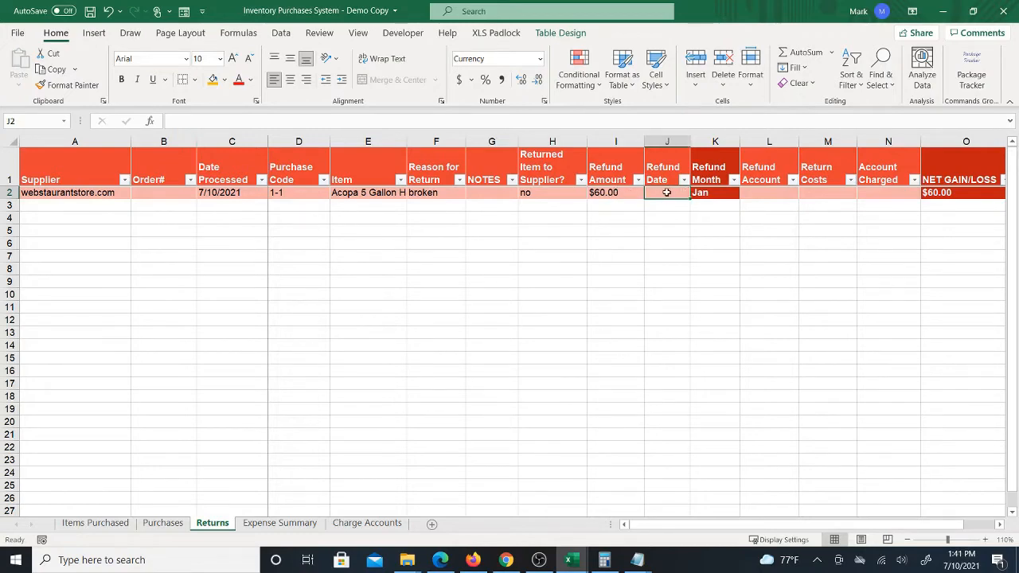
- Enter 7/31/2021 as the refund date in J2 so Refund Month shows Jul
type("7")
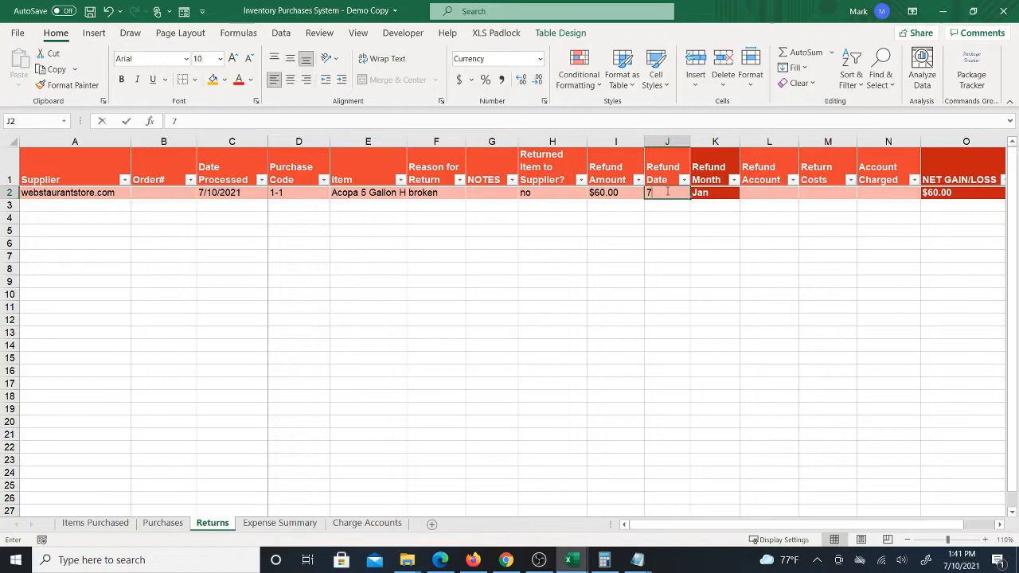
type("/10")
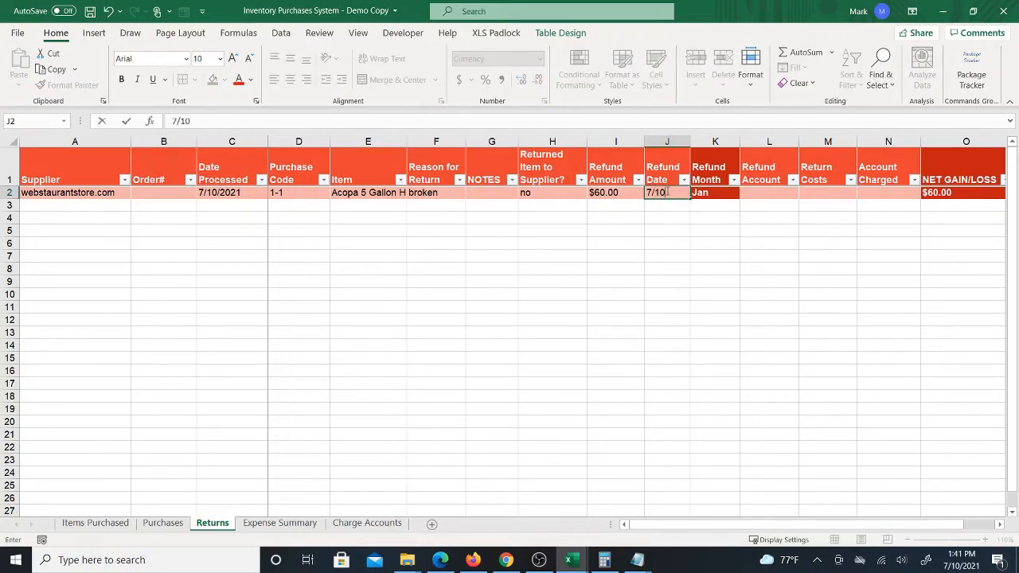
key("Delete")
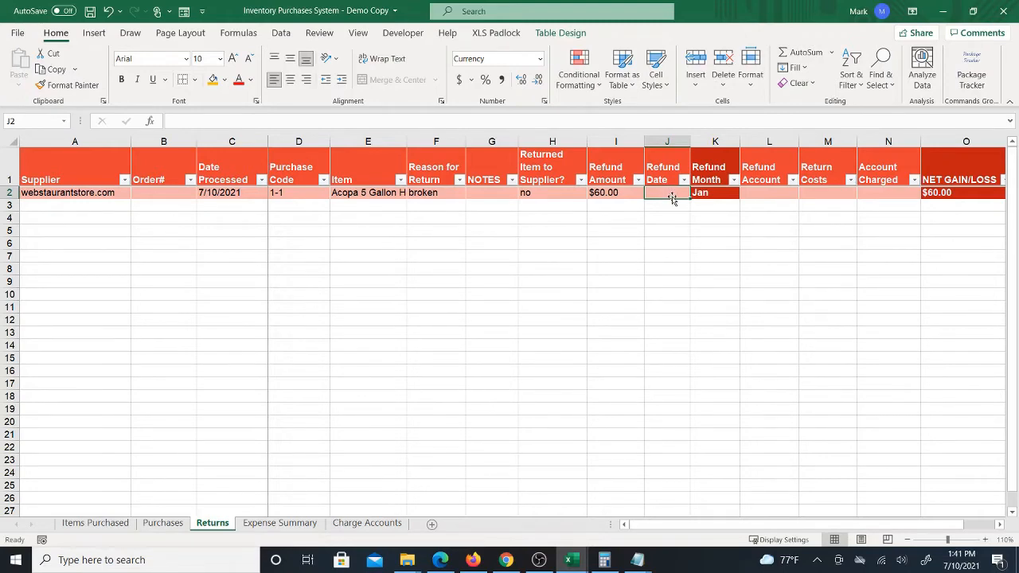
mouse_move(668, 200)
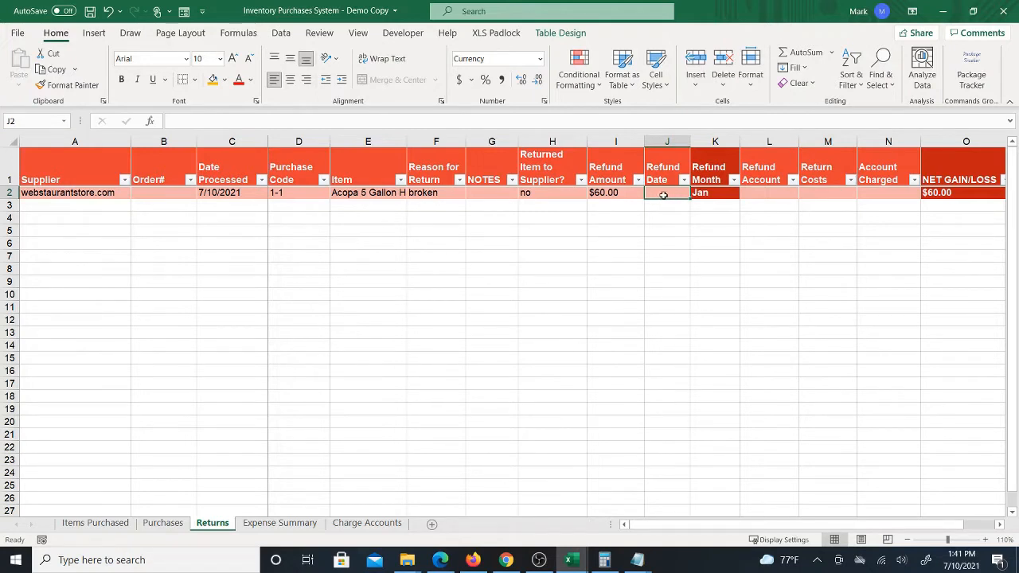
type("7")
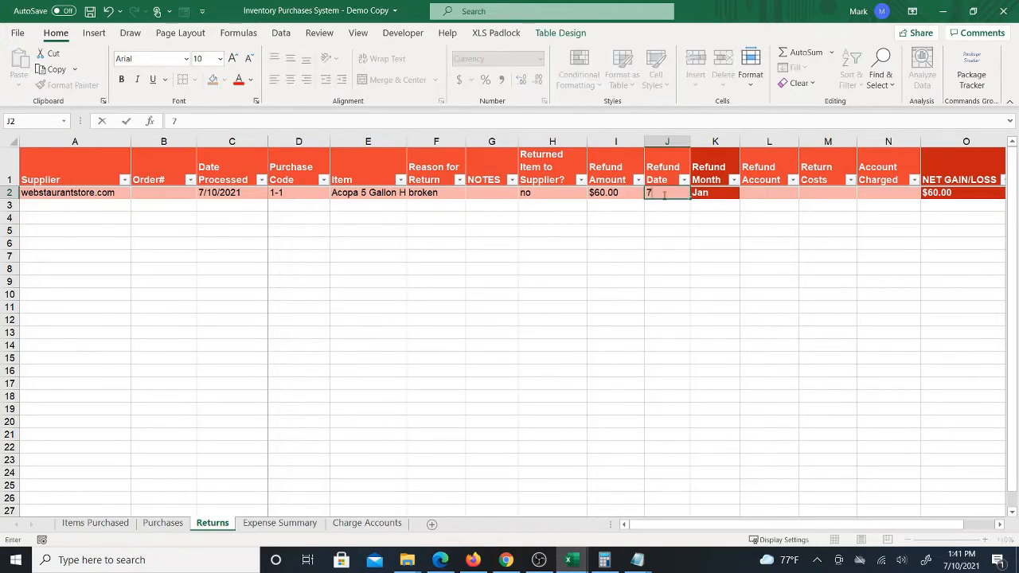
type("/")
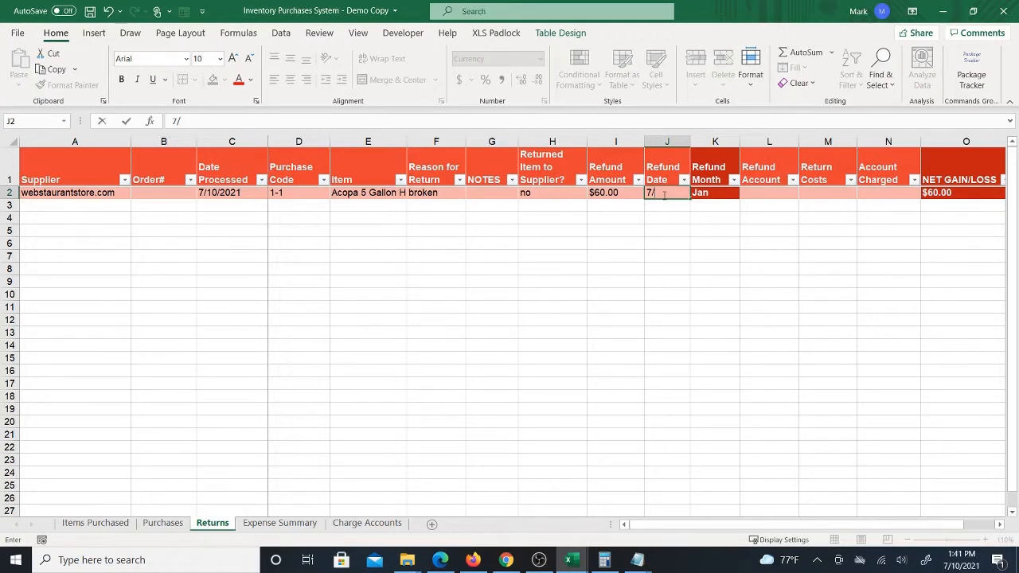
key("Enter")
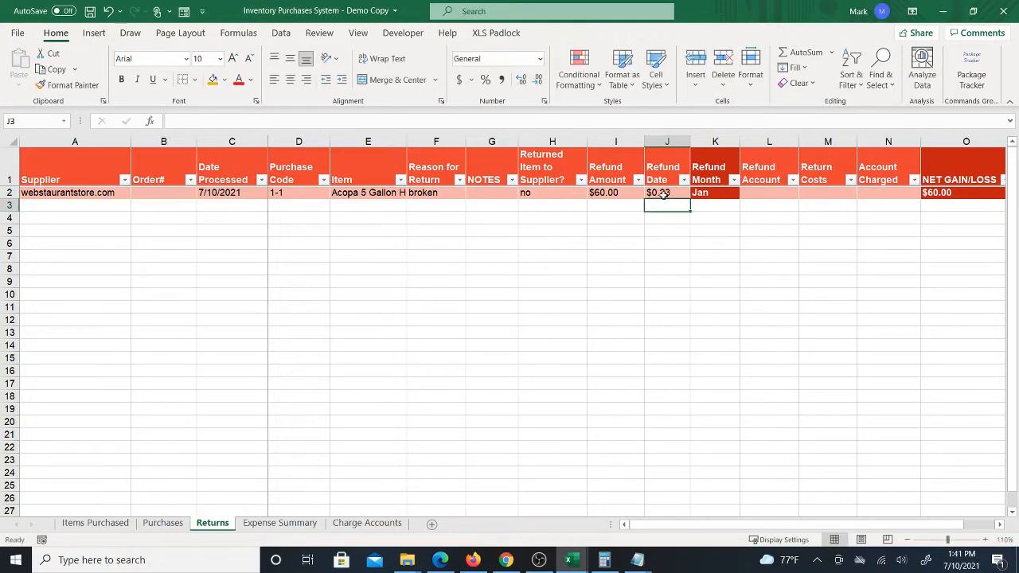
left_click(666, 192)
type("7/31/2021")
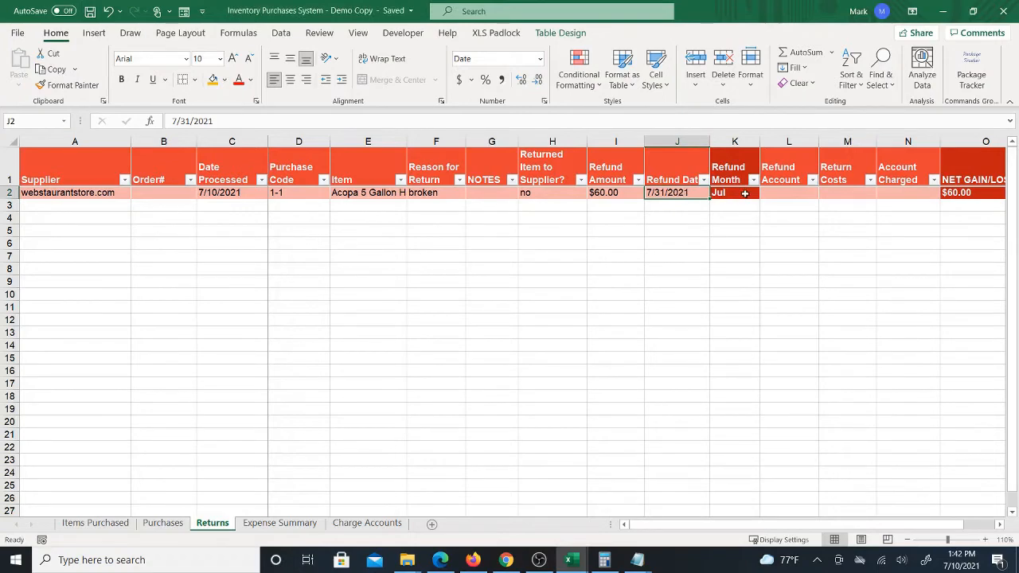
- Review the Items Purchased and Purchases sheets for the account charged, then return to Returns
left_click(788, 191)
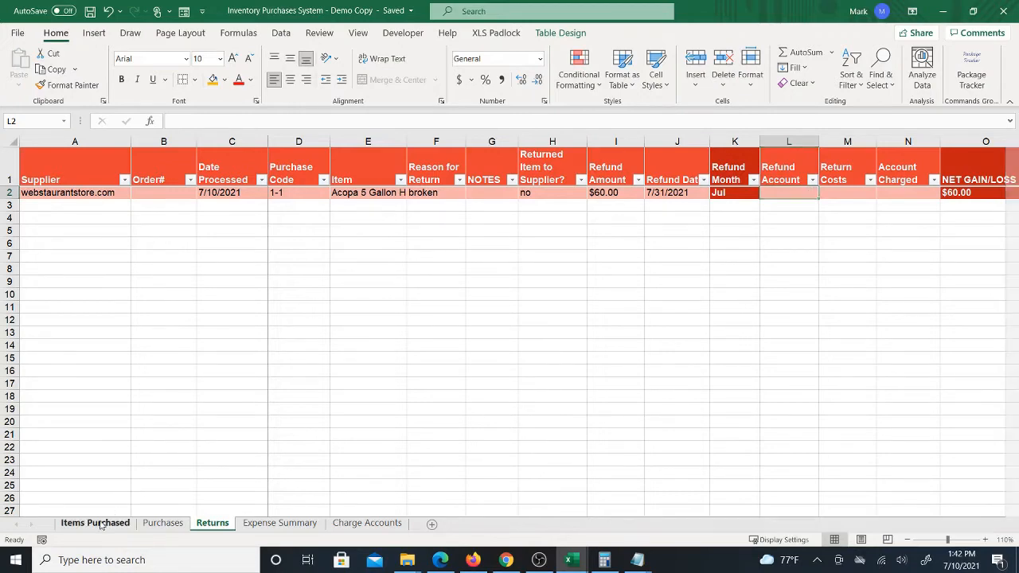
left_click(94, 522)
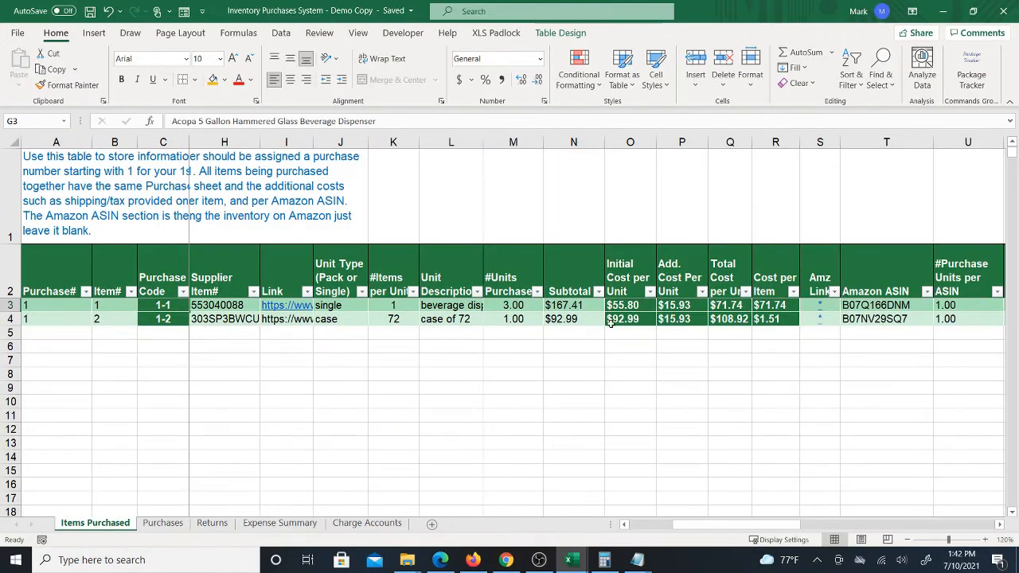
left_click(328, 304)
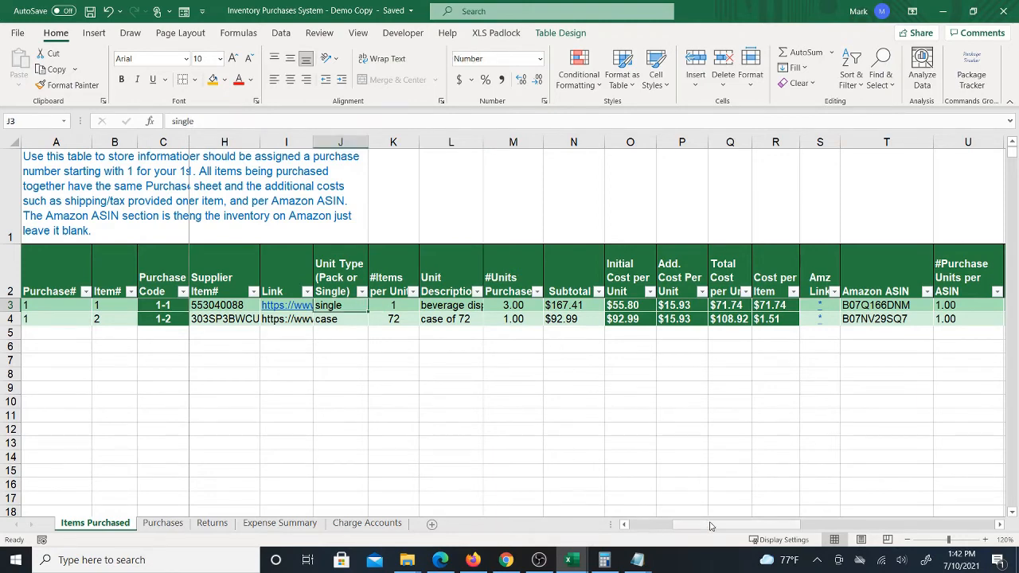
scroll("right", 3)
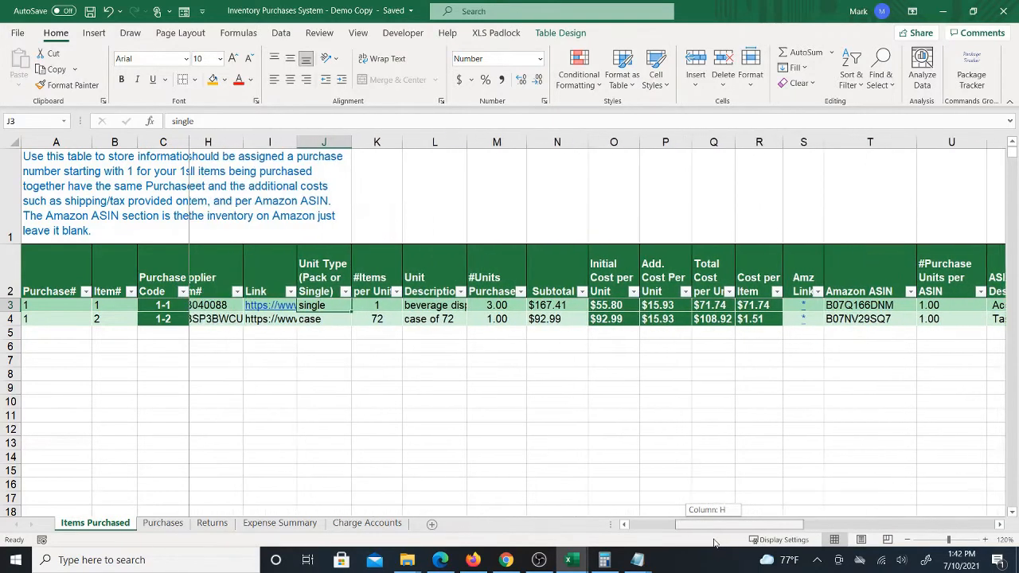
scroll("right", 3)
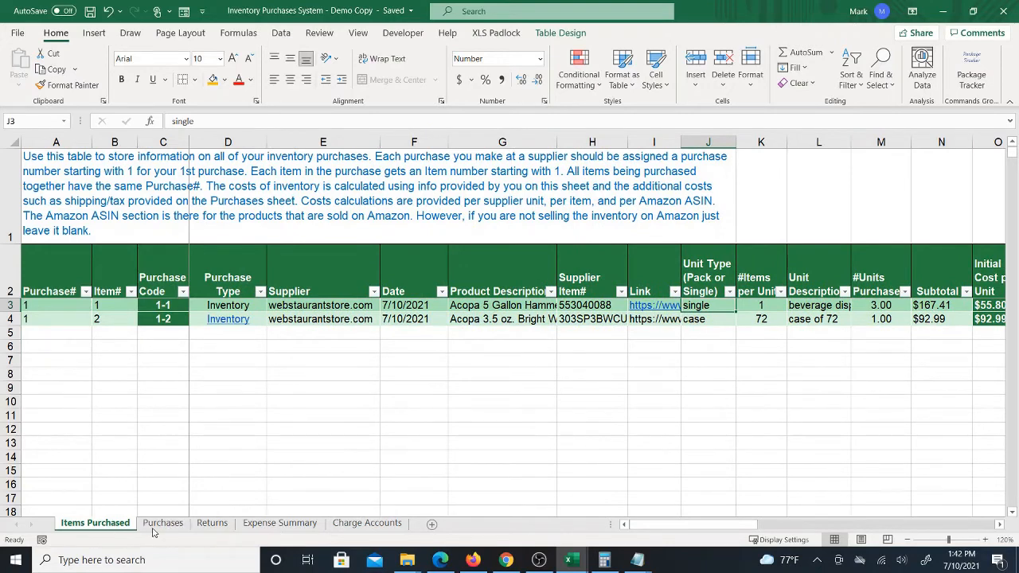
left_click(162, 522)
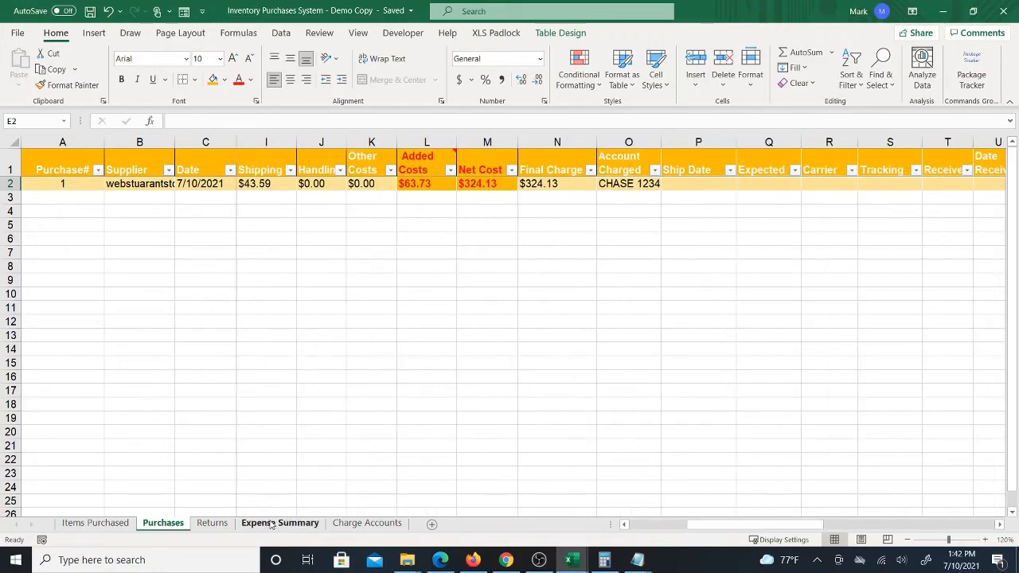
left_click(212, 523)
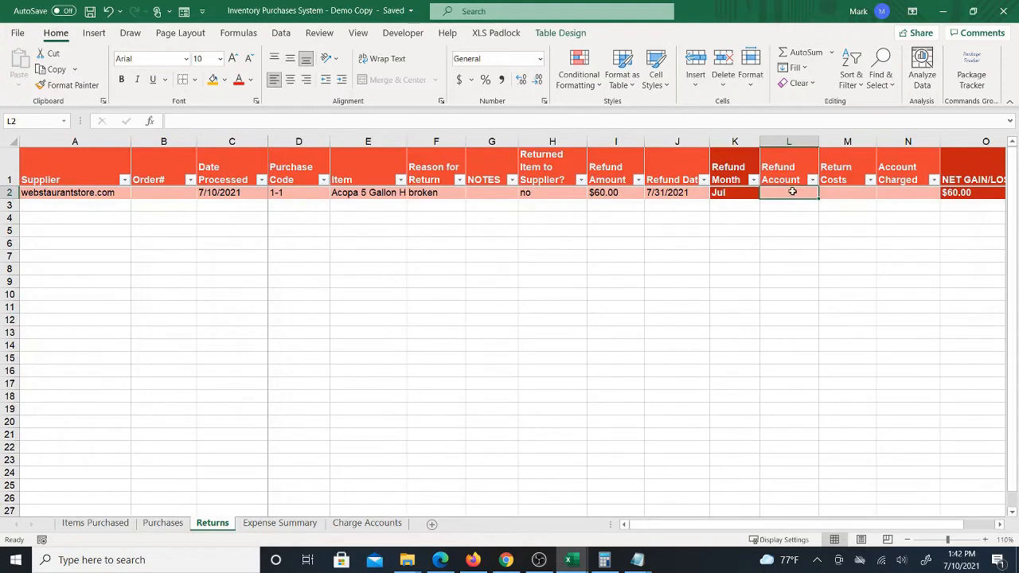
mouse_move(705, 214)
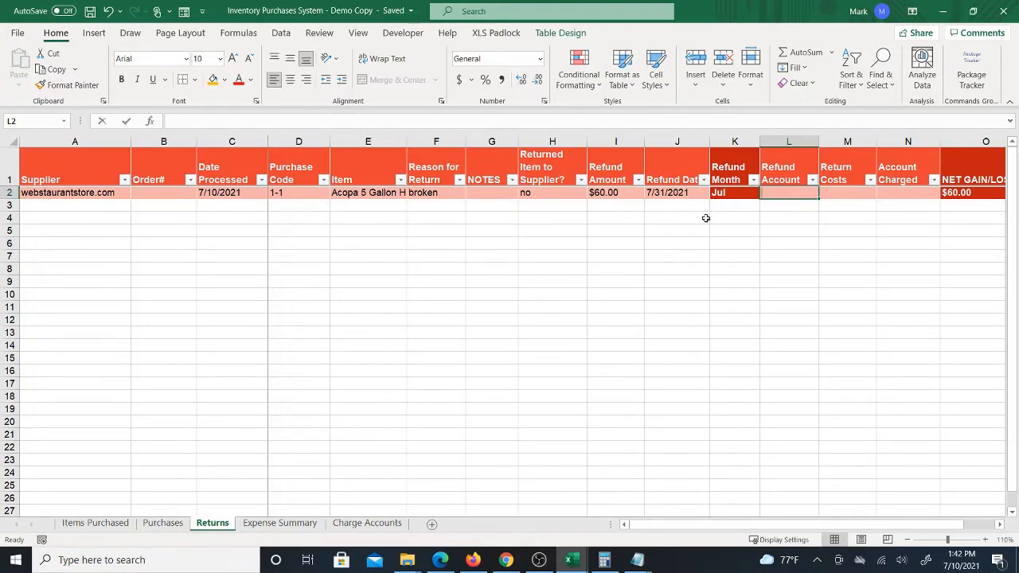
- Type CHASE 1234 into the return's Refund Account cell
type("CHASE 1")
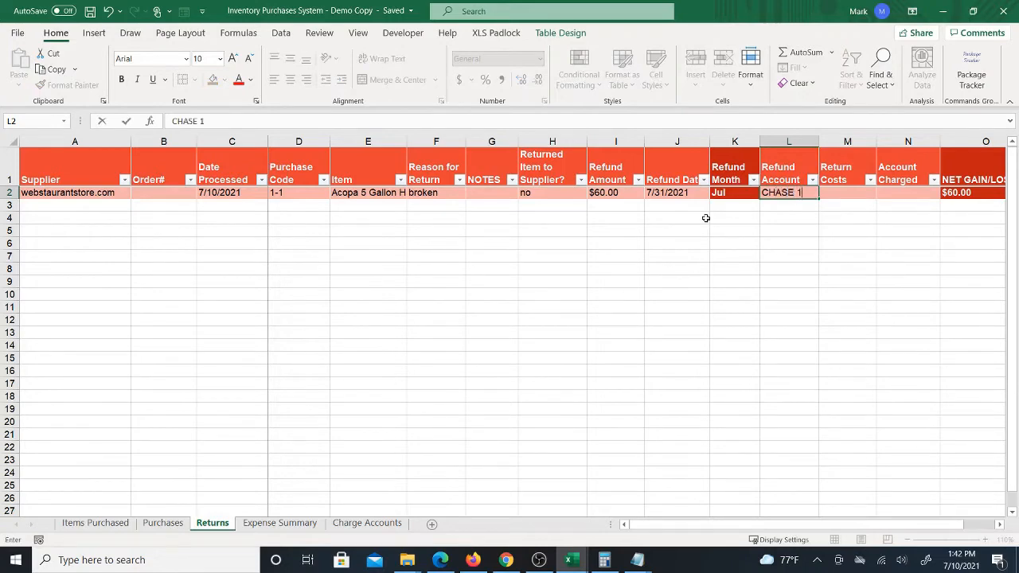
type("234")
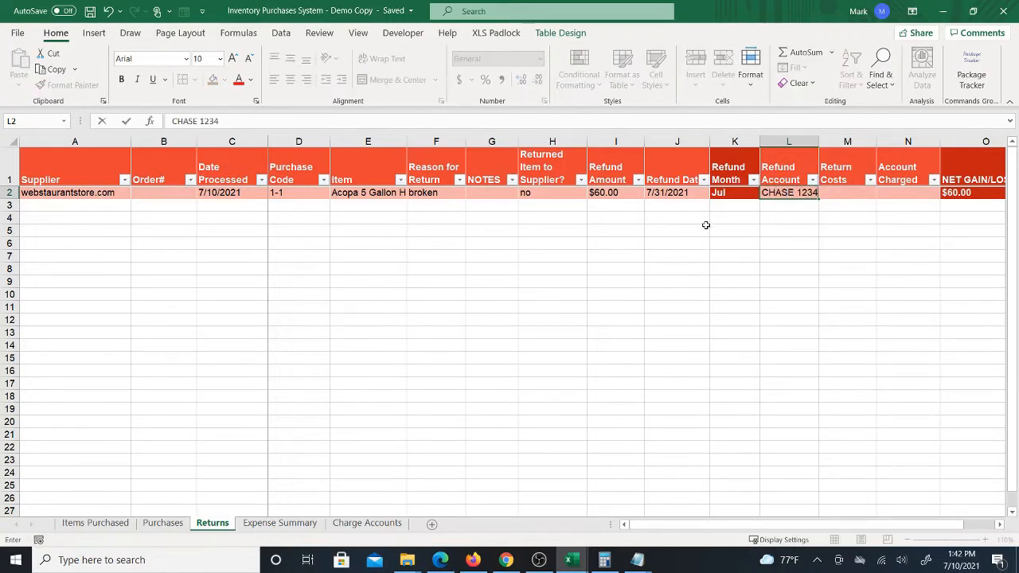
mouse_move(203, 438)
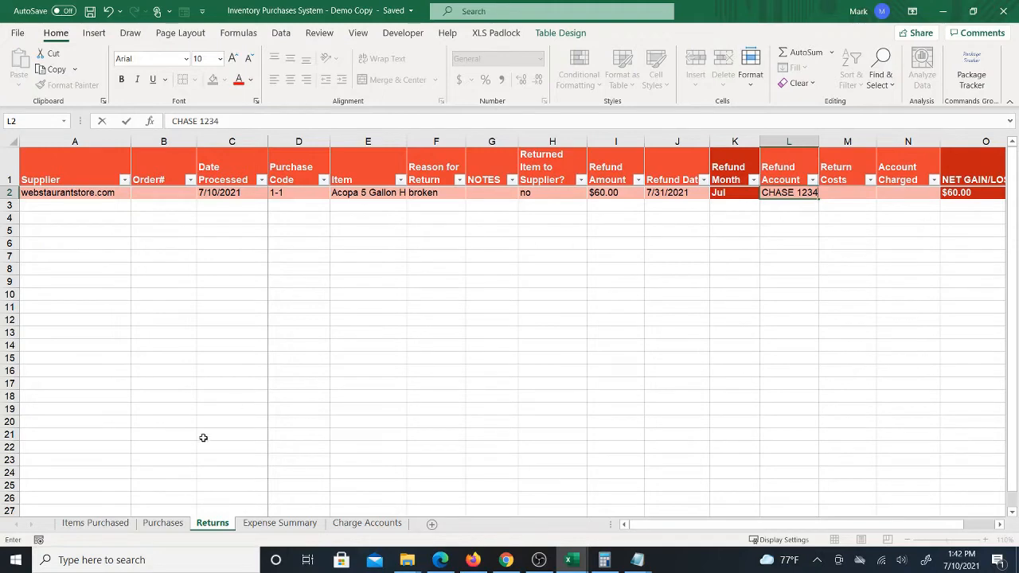
mouse_move(835, 208)
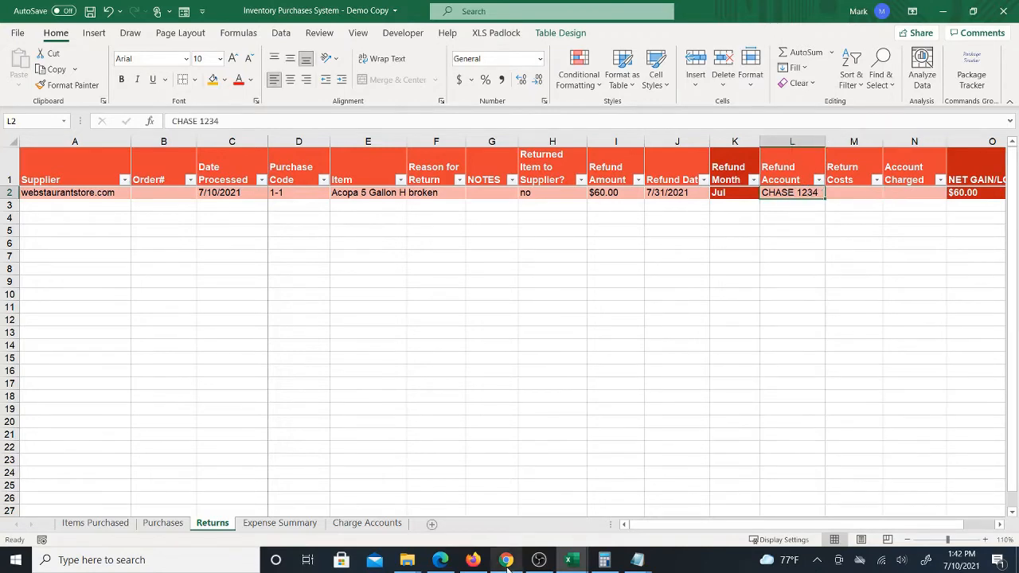
left_click(504, 558)
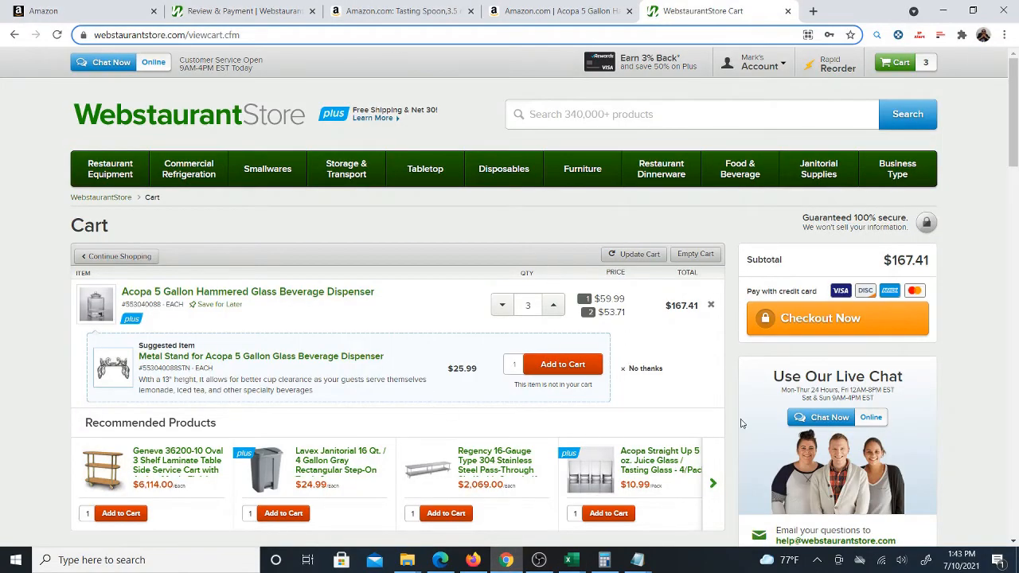
scroll("down", 3)
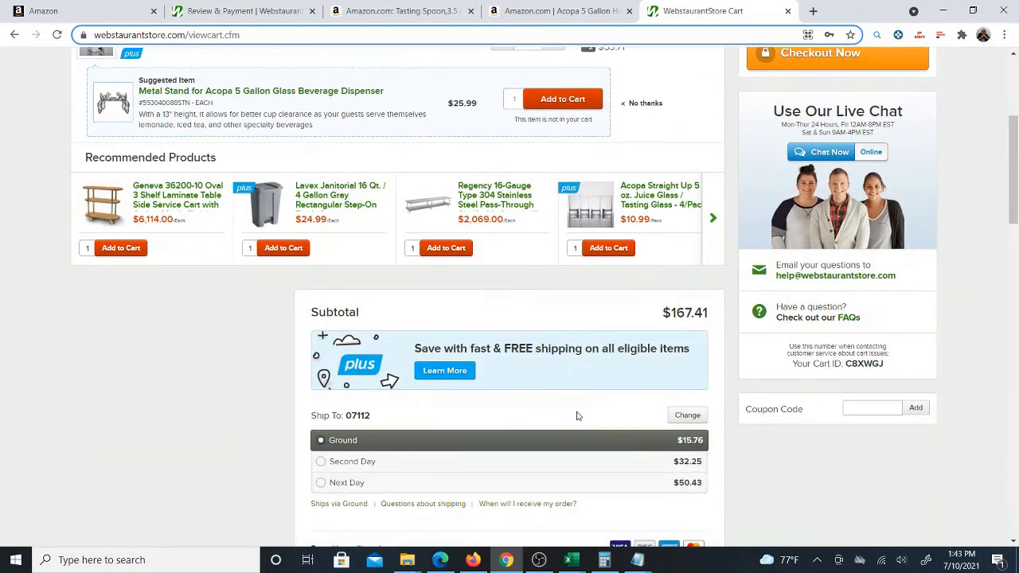
mouse_move(525, 548)
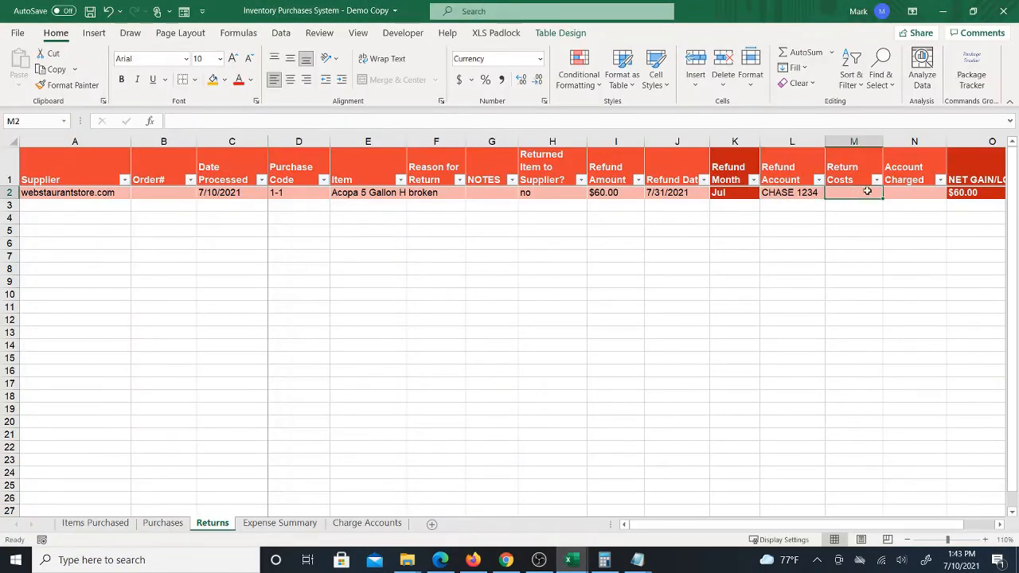
mouse_move(884, 202)
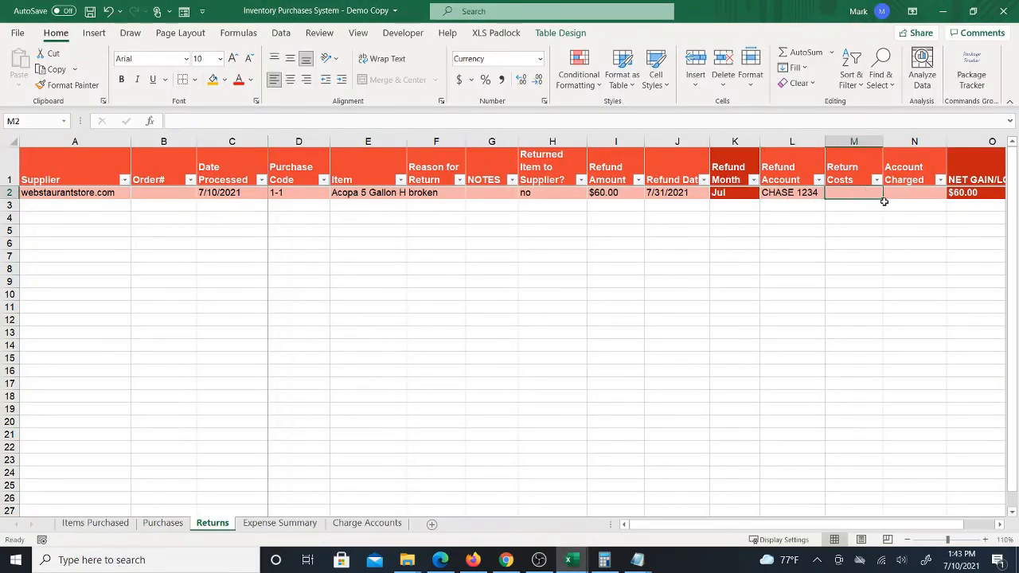
mouse_move(867, 194)
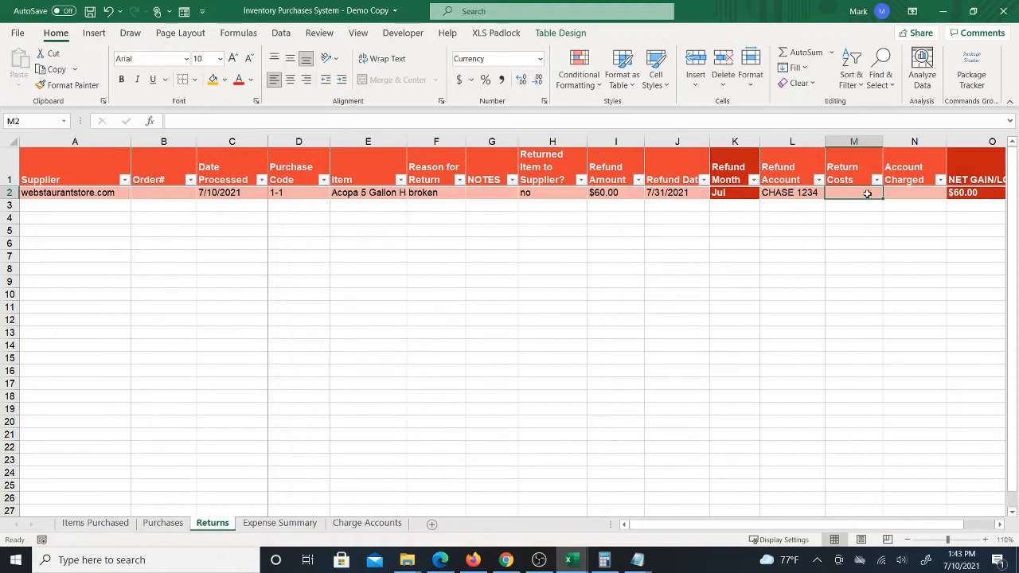
- Enter 10 in M2 as Return Costs, dropping Net Gain/Loss to $50.00
type("10.00")
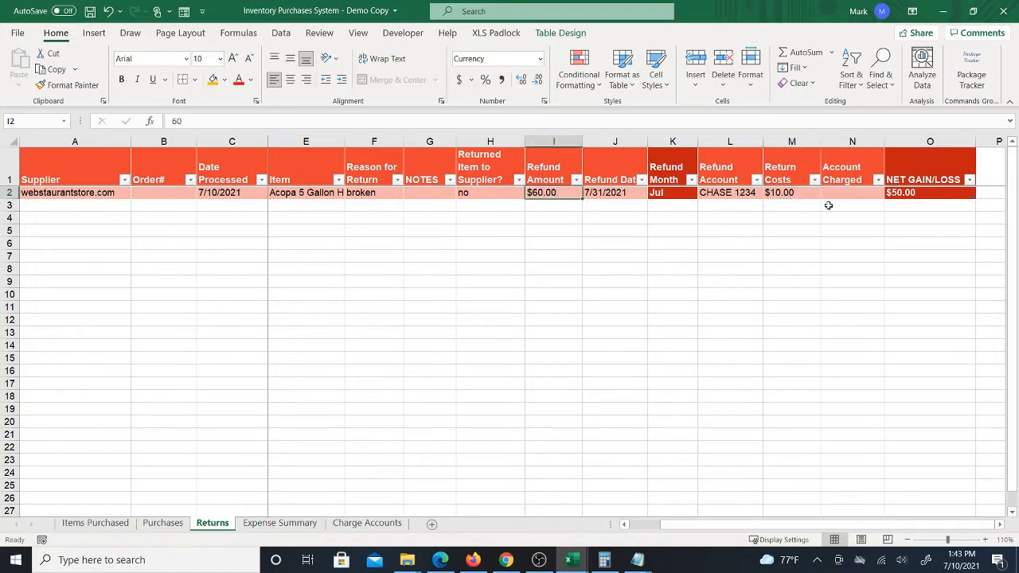
left_click(791, 192)
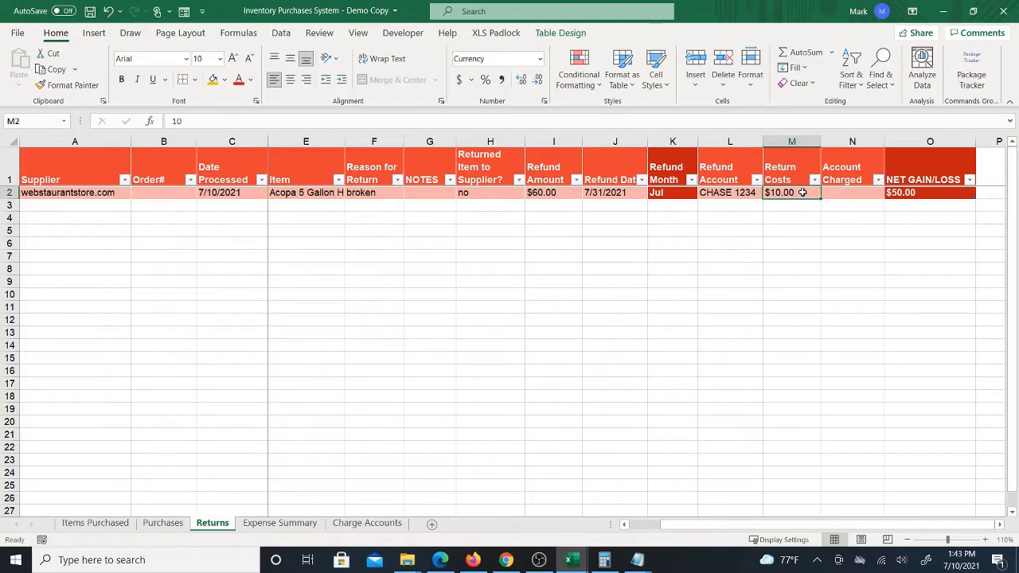
mouse_move(822, 192)
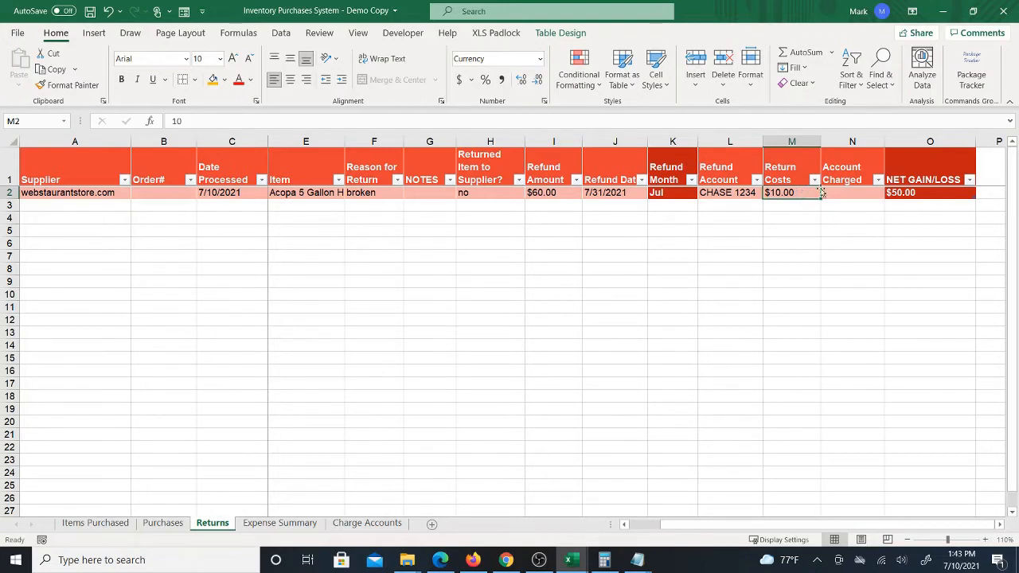
mouse_move(848, 253)
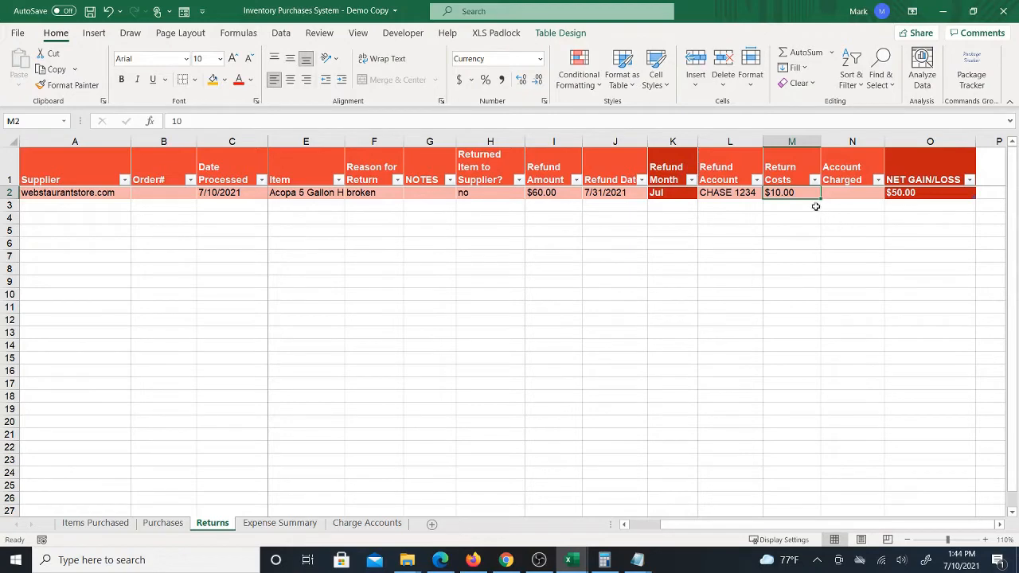
- Enter CHASE 1234 in the Account Charged cell N2 using AutoComplete
left_click(841, 193)
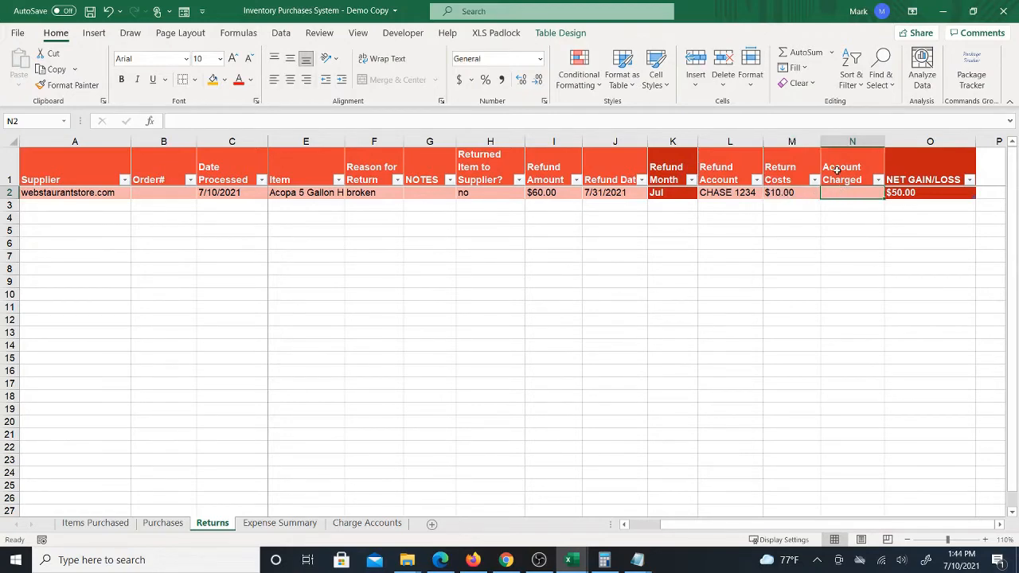
mouse_move(792, 185)
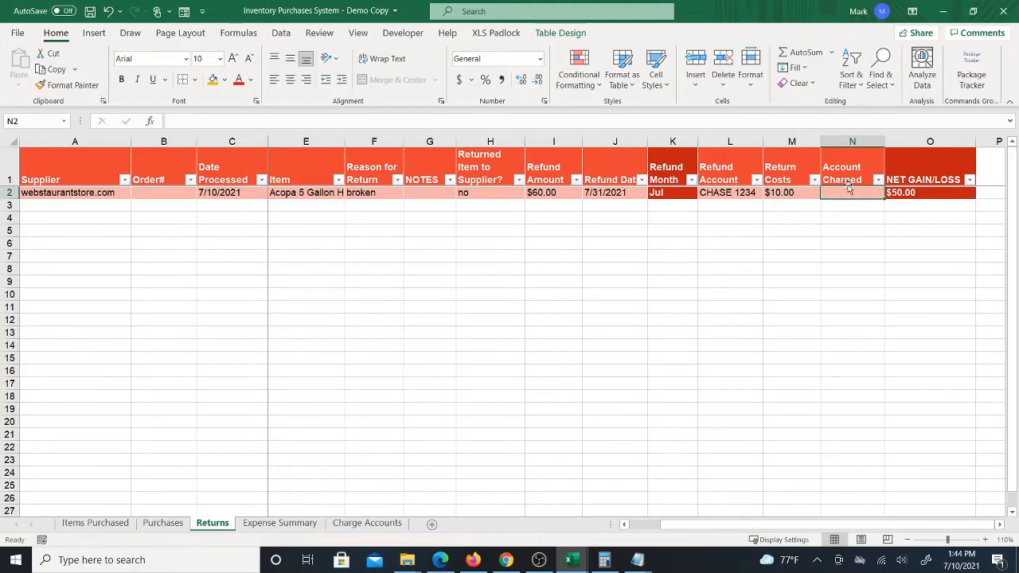
type("CHASE")
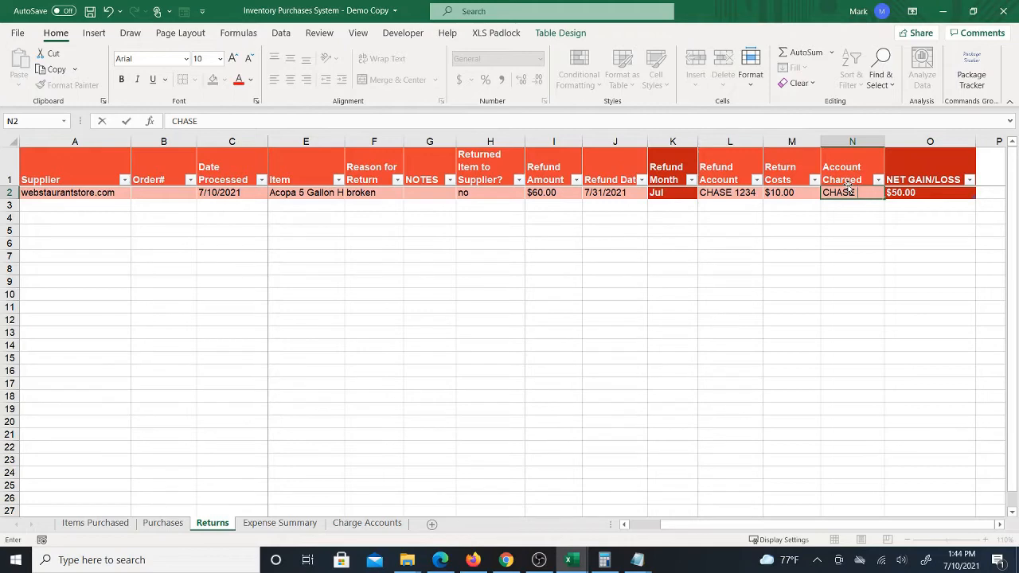
type("1234")
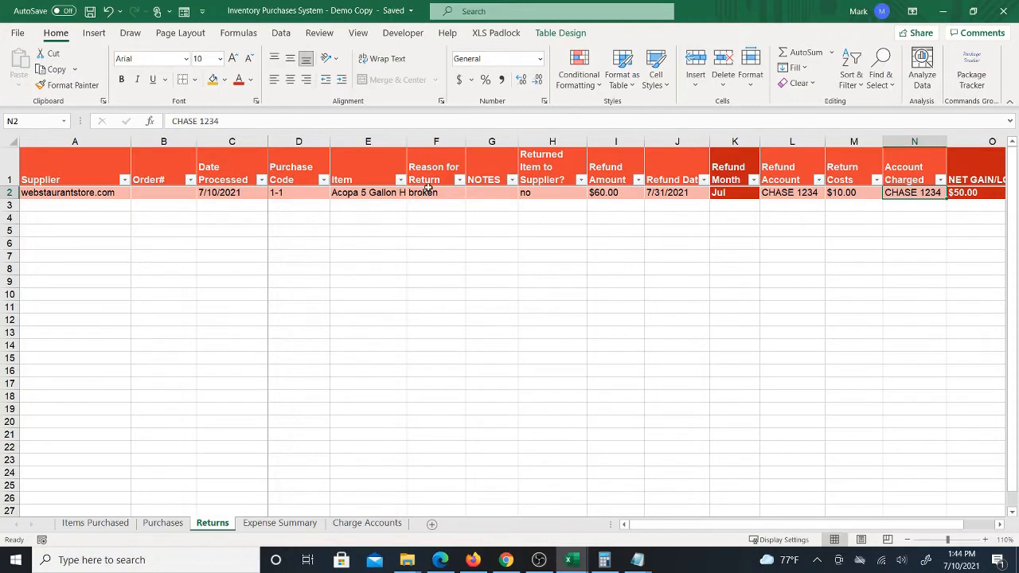
mouse_move(371, 261)
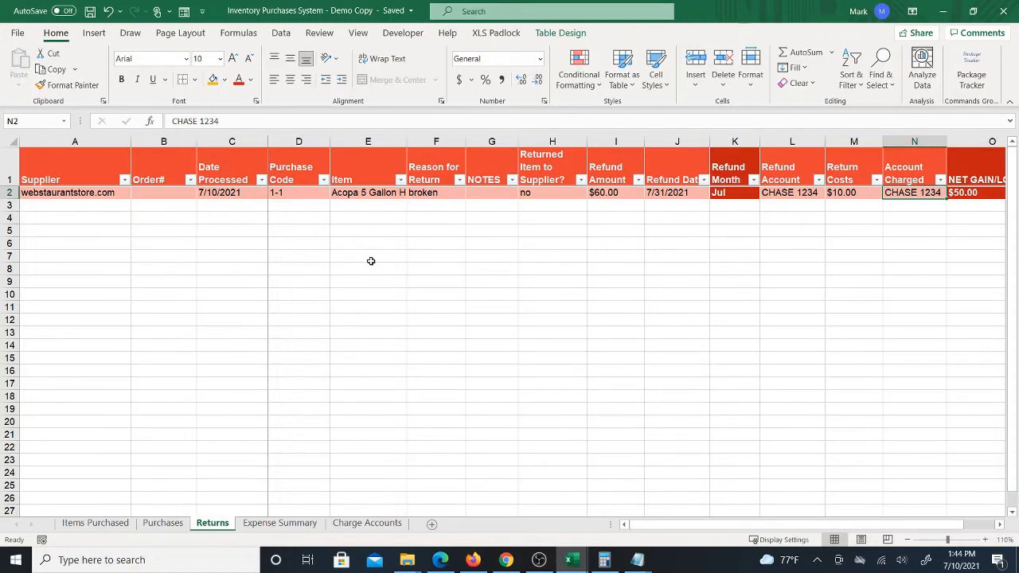
mouse_move(375, 281)
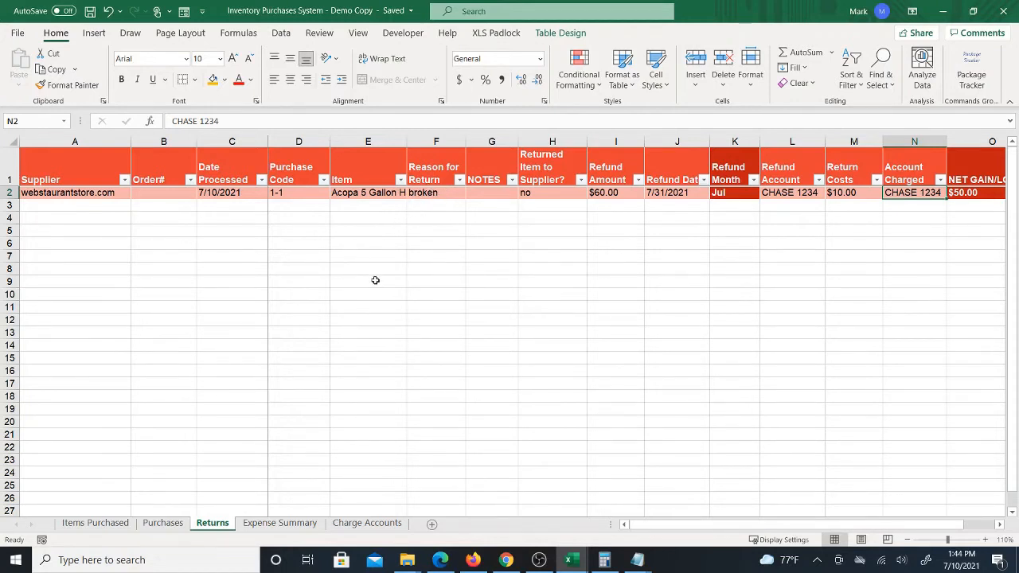
mouse_move(289, 489)
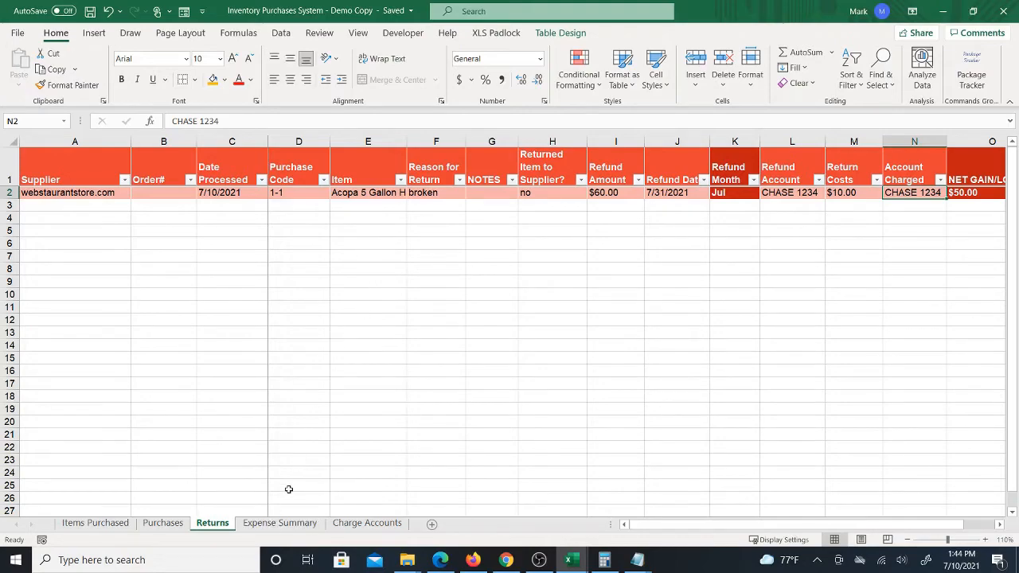